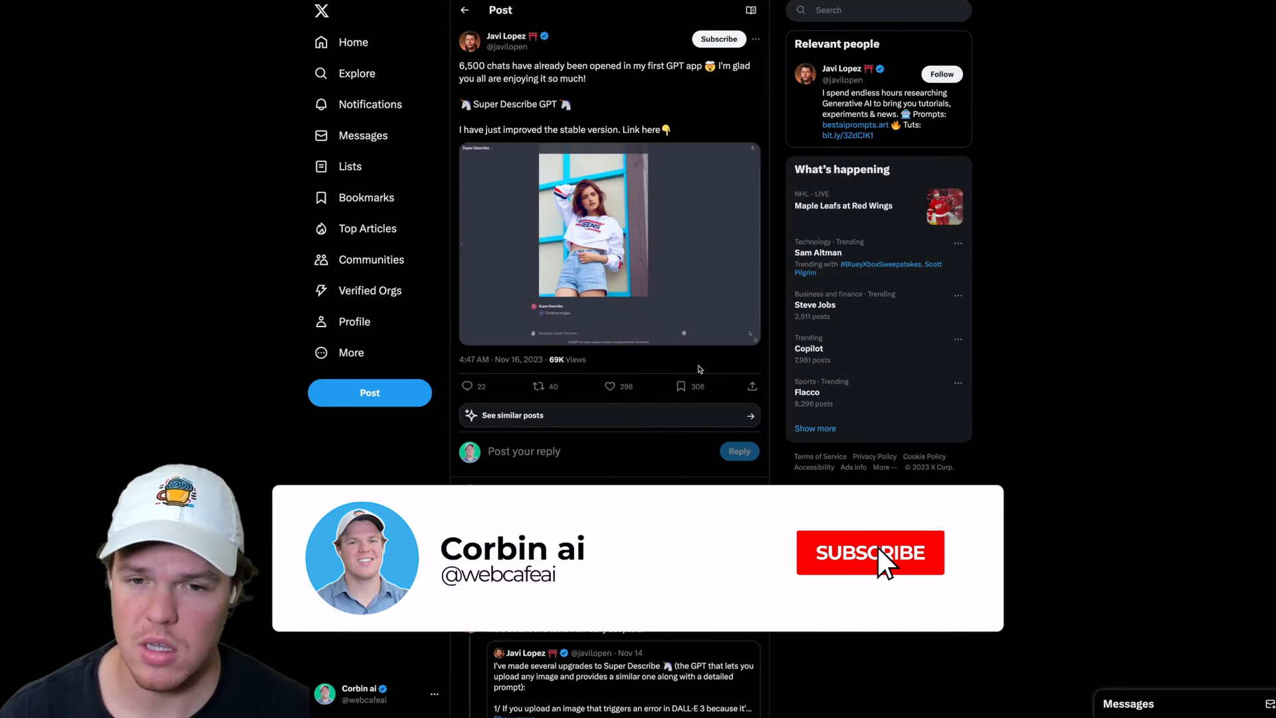
- Ask Super Describe 'What are the capablities this gpt' and receive its DALL·E 3 recreation explanation
{"action": "left_click", "coordinate": [869, 553]}
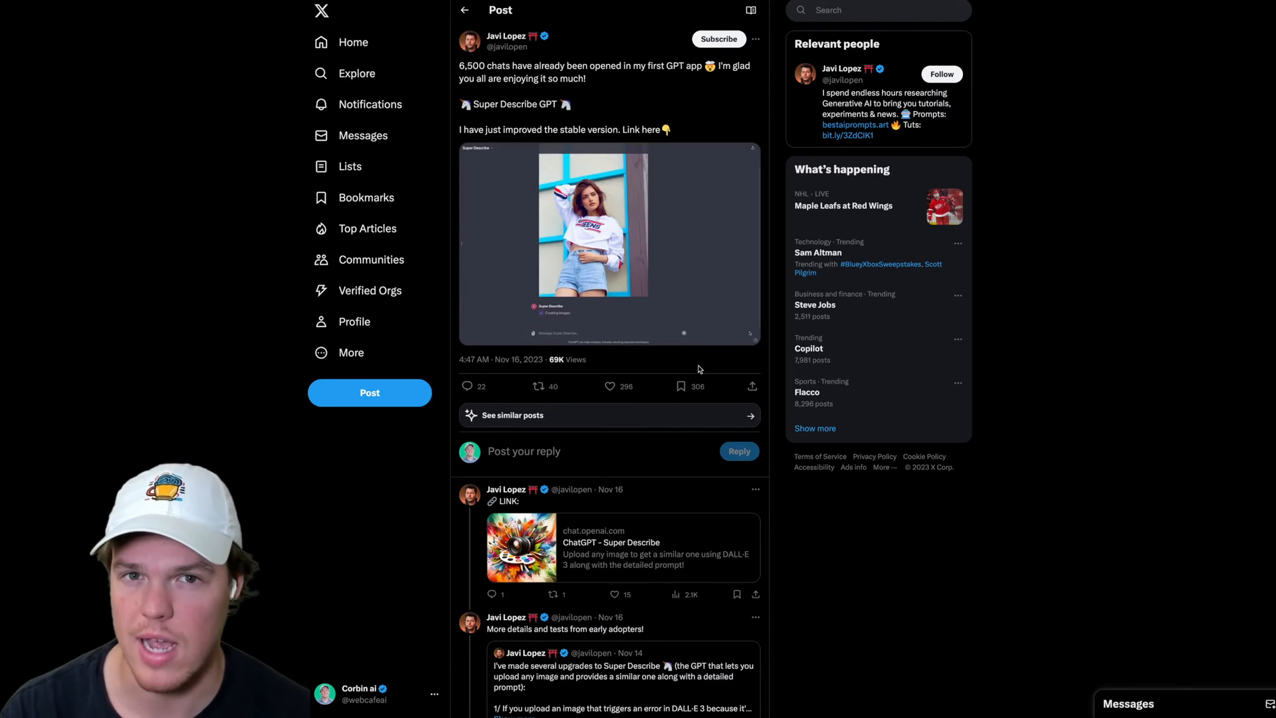
{"action": "left_click", "coordinate": [610, 548]}
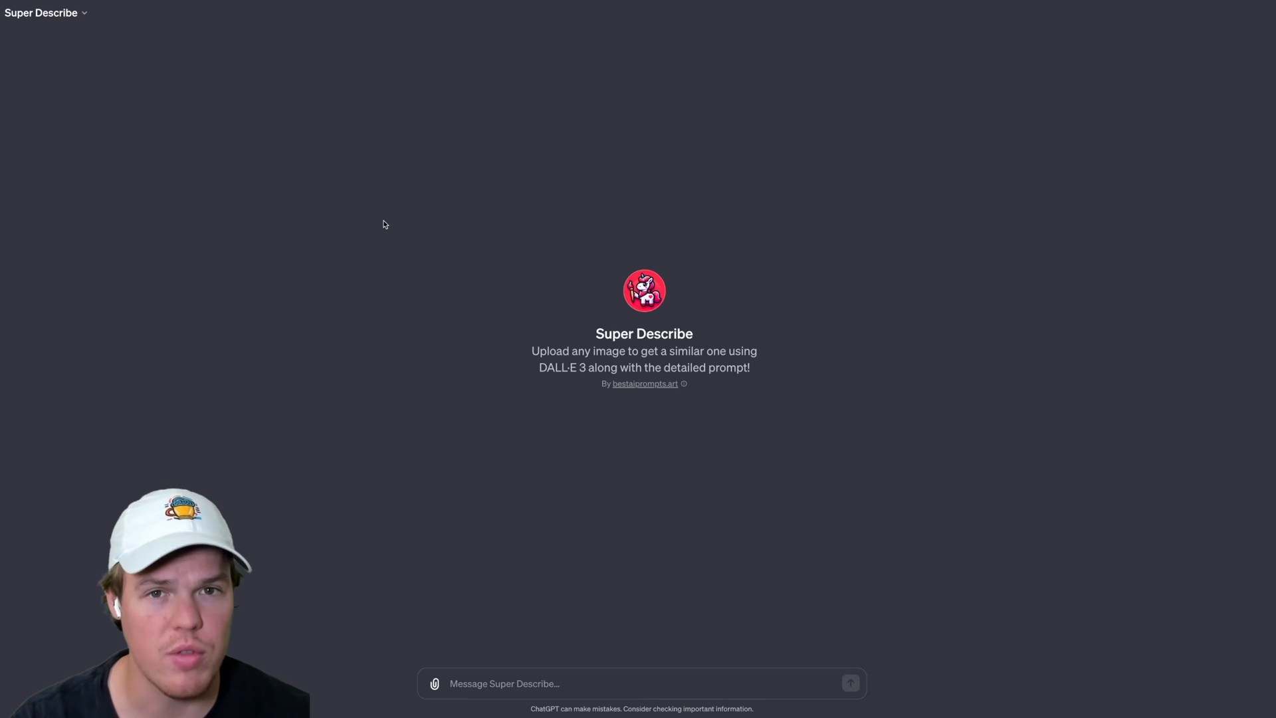
{"action": "mouse_move", "coordinate": [402, 236]}
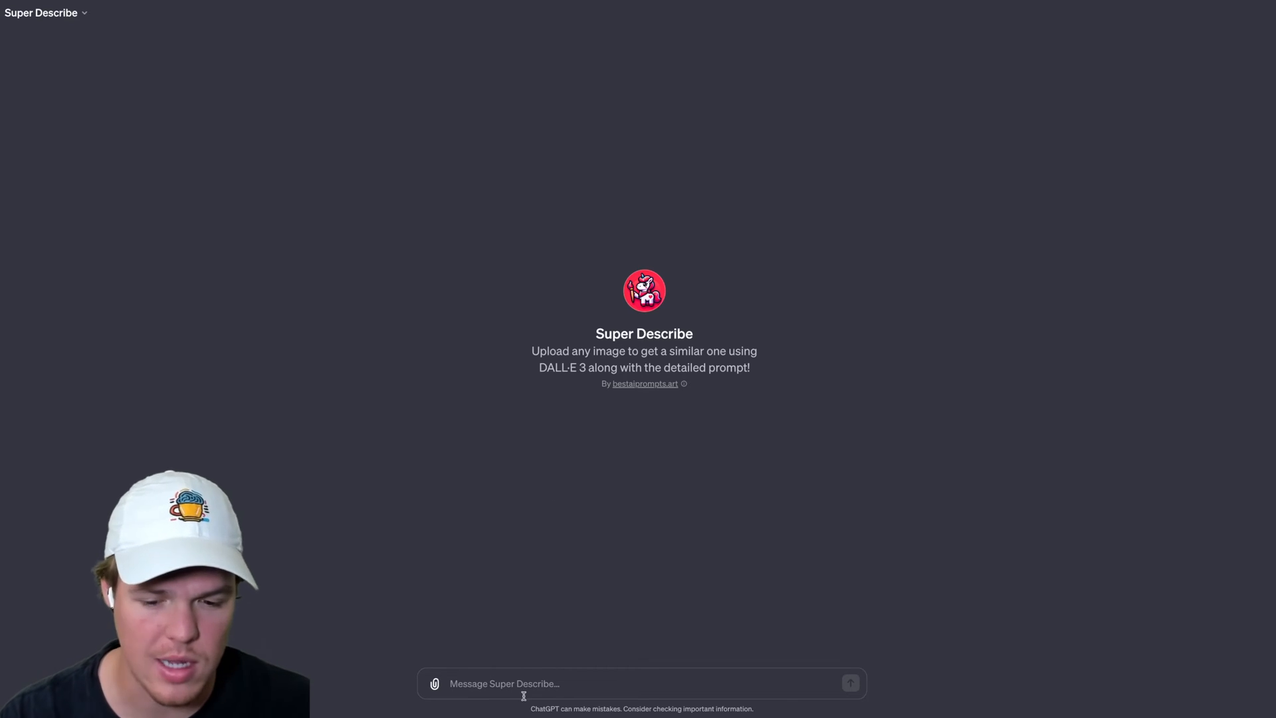
{"action": "type", "text": "What a"}
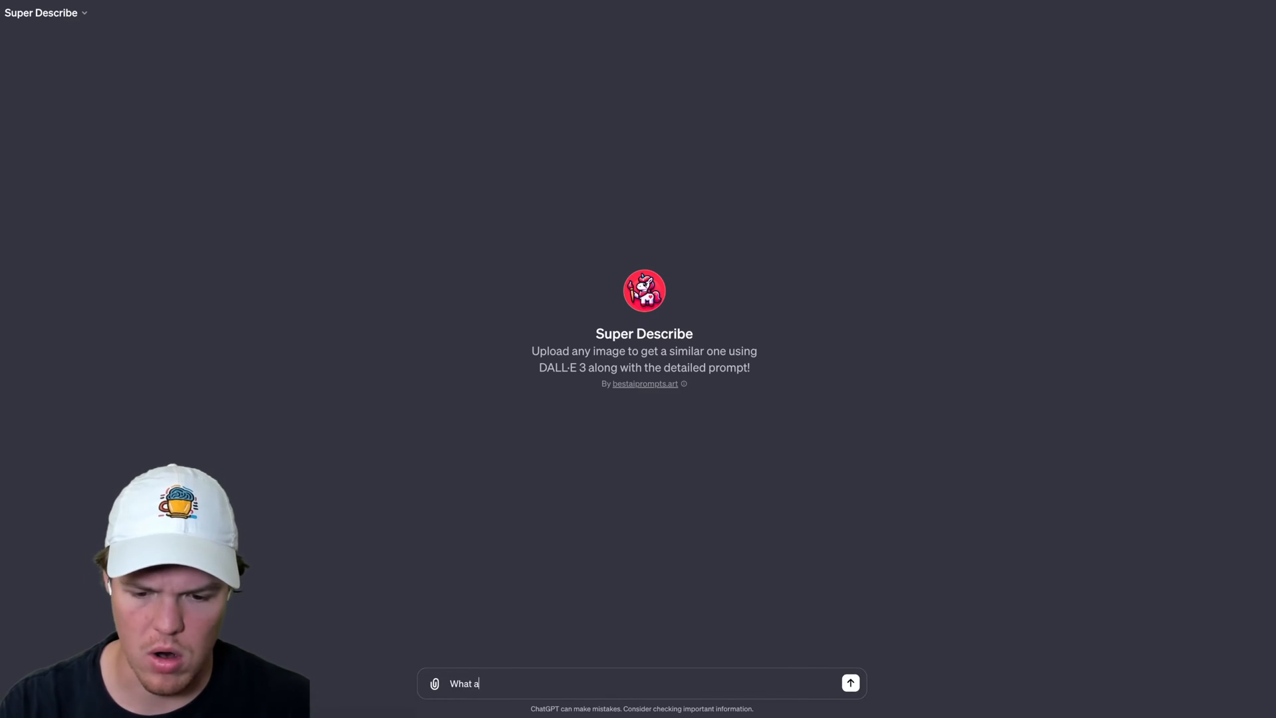
{"action": "type", "text": "re the ca"}
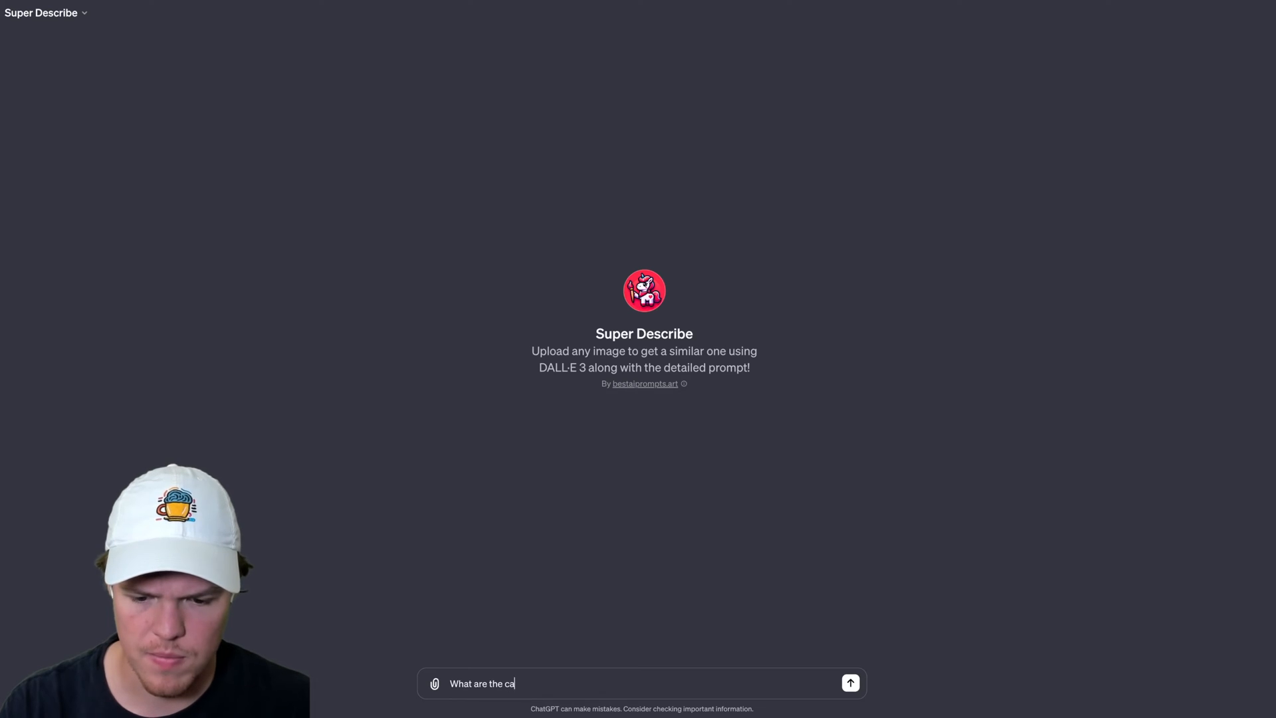
{"action": "type", "text": "pablities"}
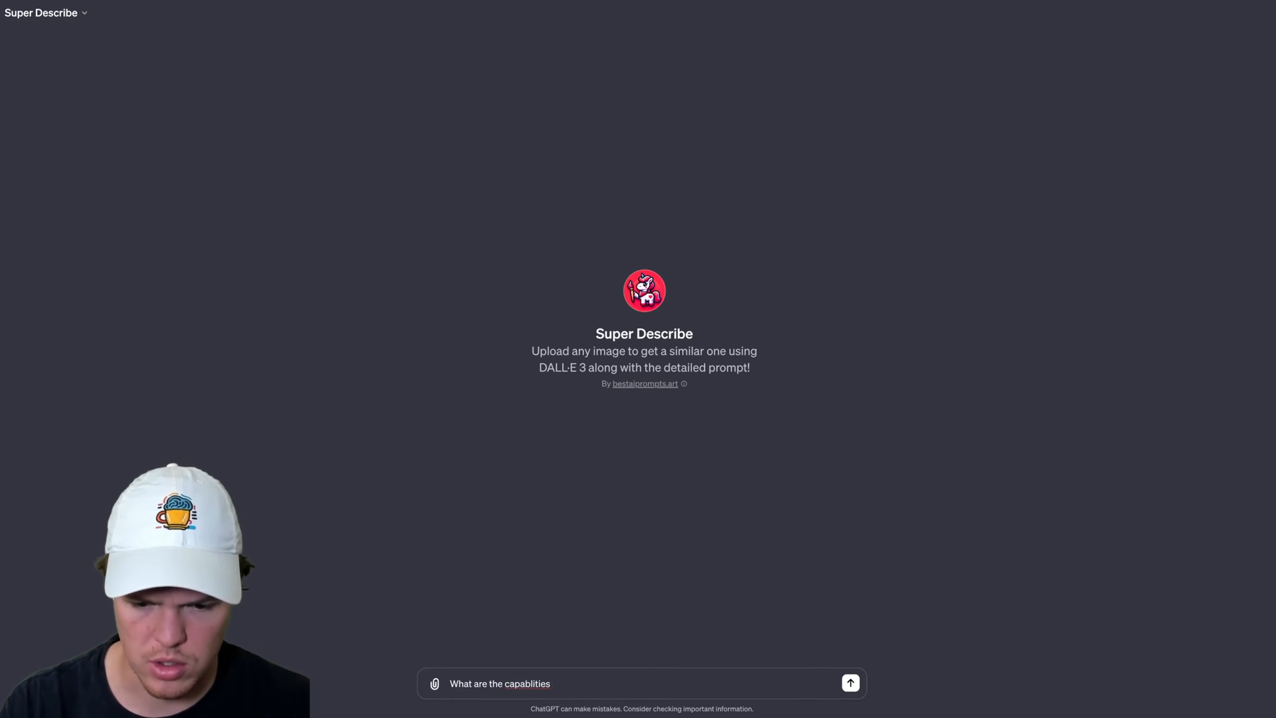
{"action": "type", "text": "this gpt"}
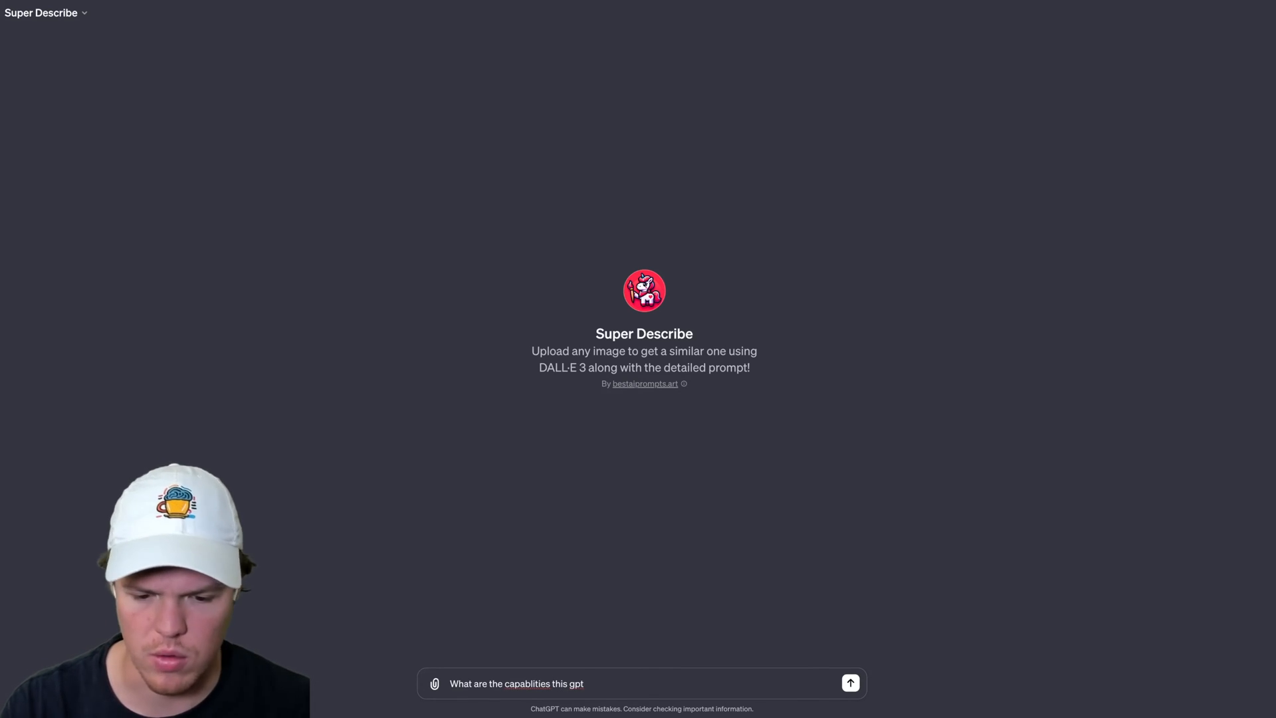
{"action": "left_click", "coordinate": [850, 683]}
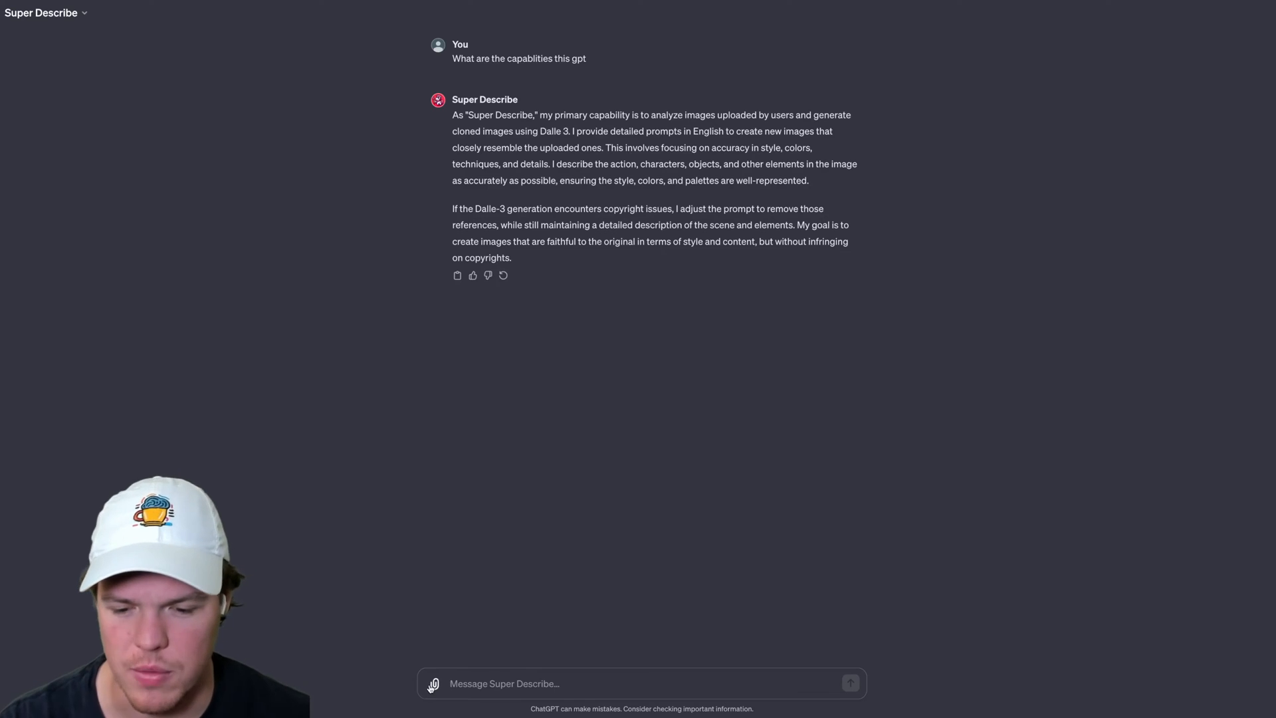
- Send the German Shepherd photo with 'Ok give us this prompt' and get a look-alike dog image with its description
{"action": "left_click", "coordinate": [433, 683]}
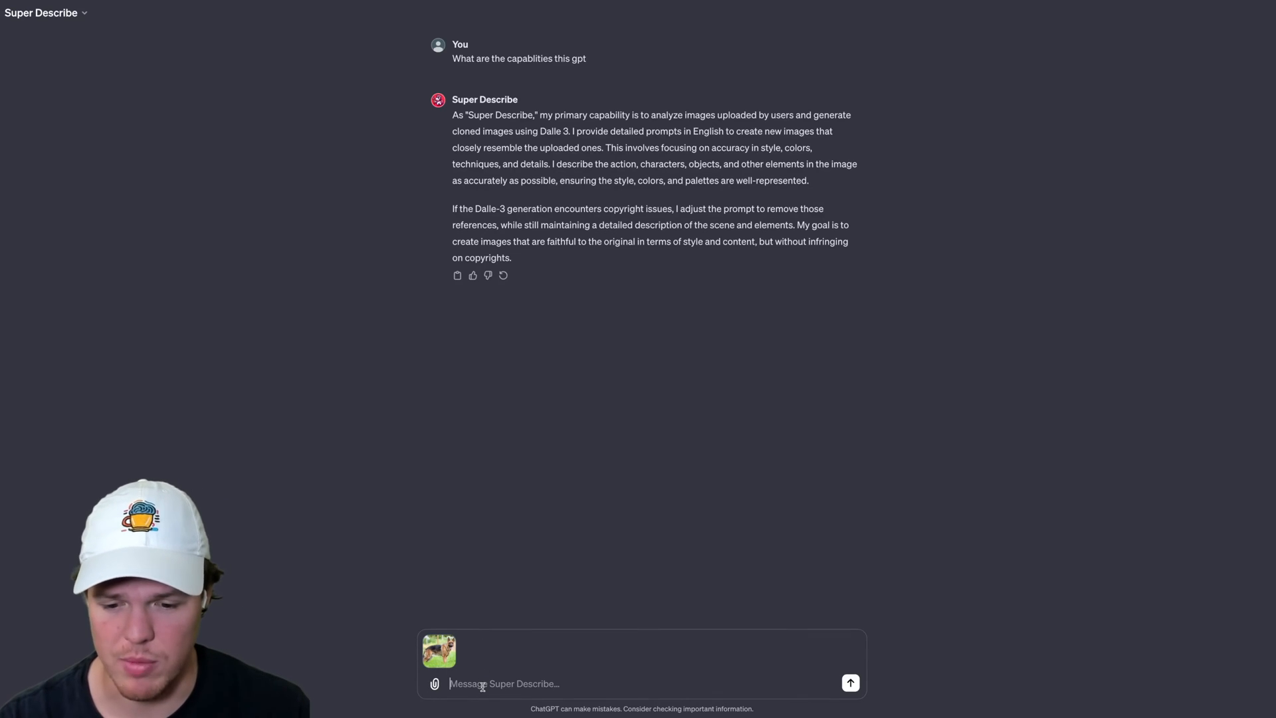
{"action": "type", "text": "Ok give us"}
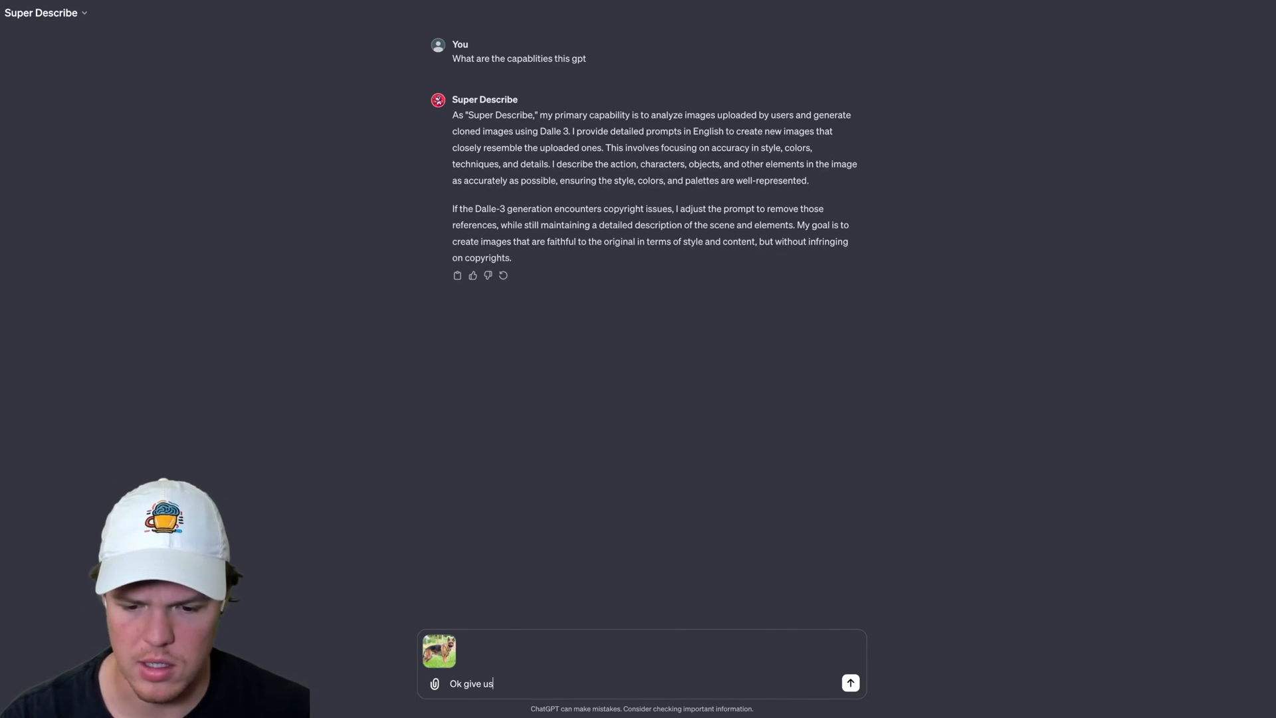
{"action": "type", "text": "this promo"}
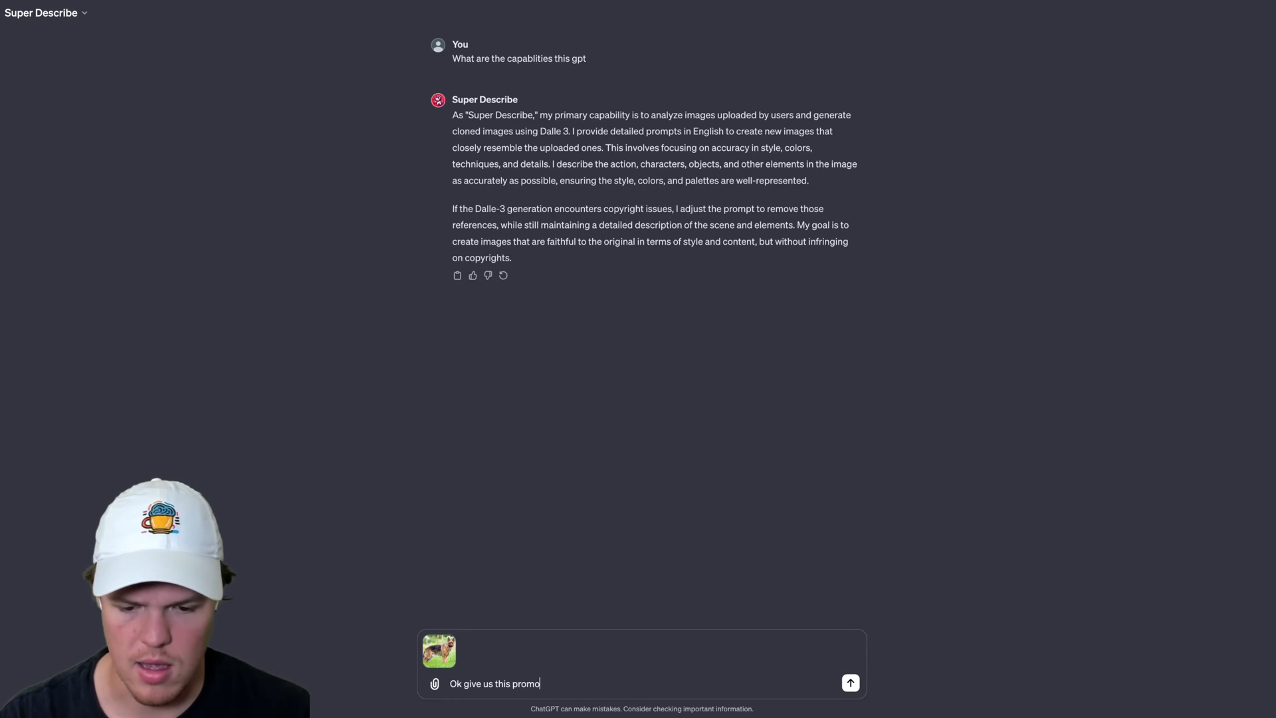
{"action": "left_click", "coordinate": [849, 683]}
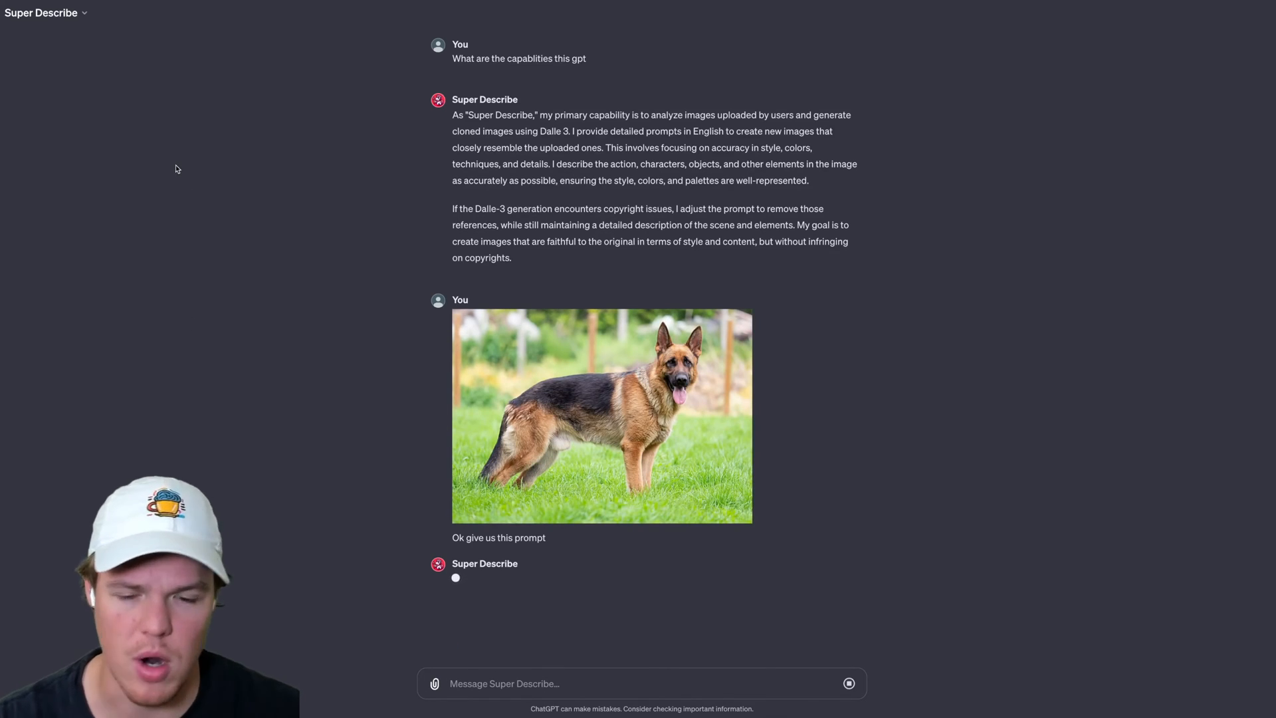
{"action": "mouse_move", "coordinate": [230, 210]}
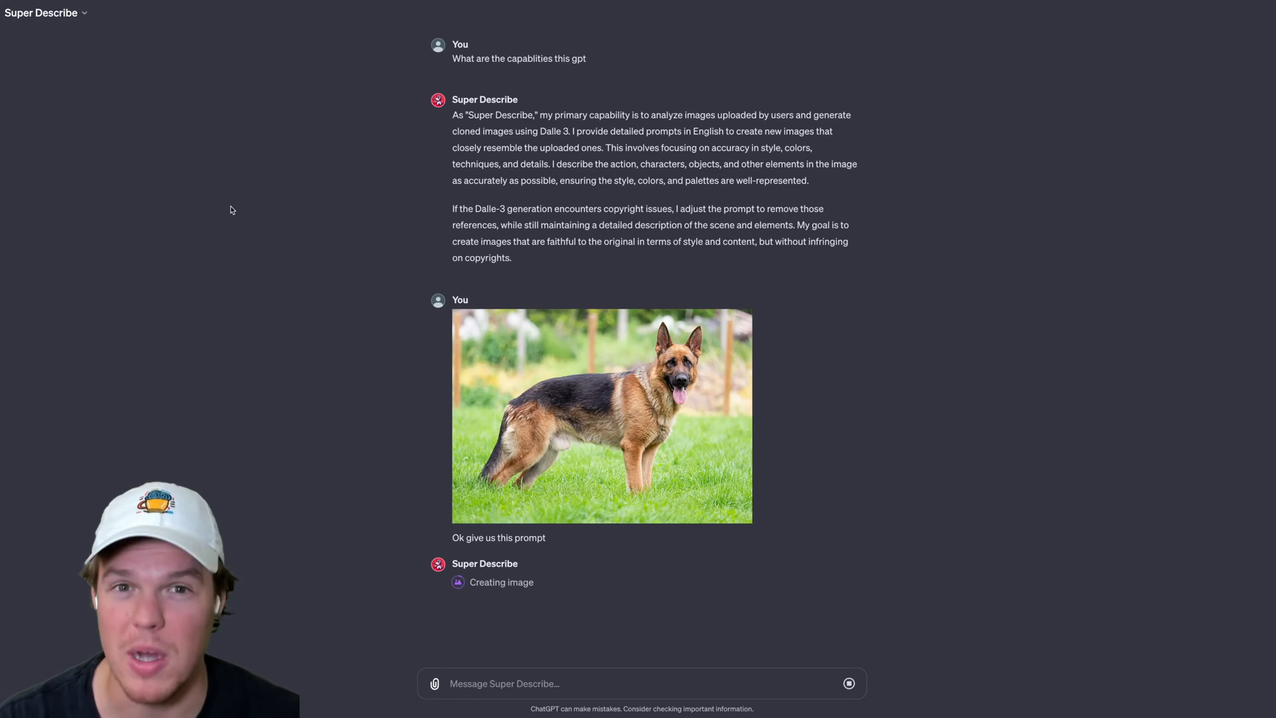
{"action": "mouse_move", "coordinate": [287, 303]}
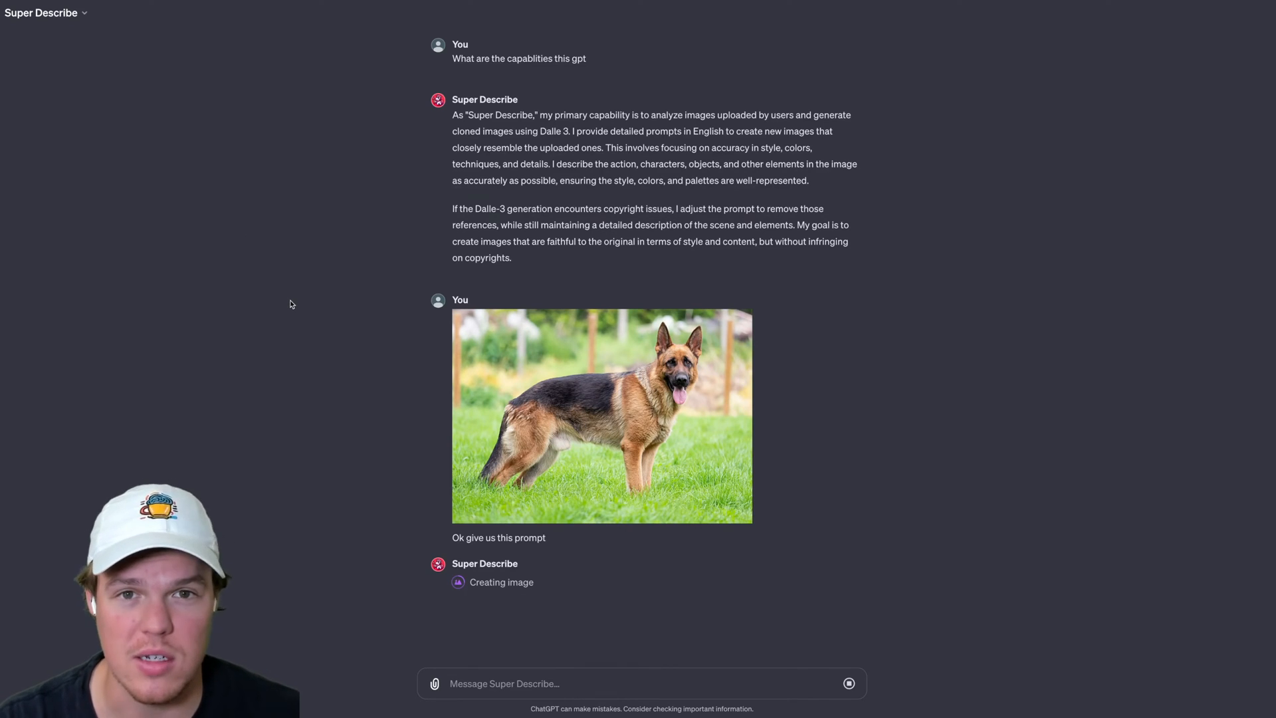
{"action": "left_click", "coordinate": [600, 416]}
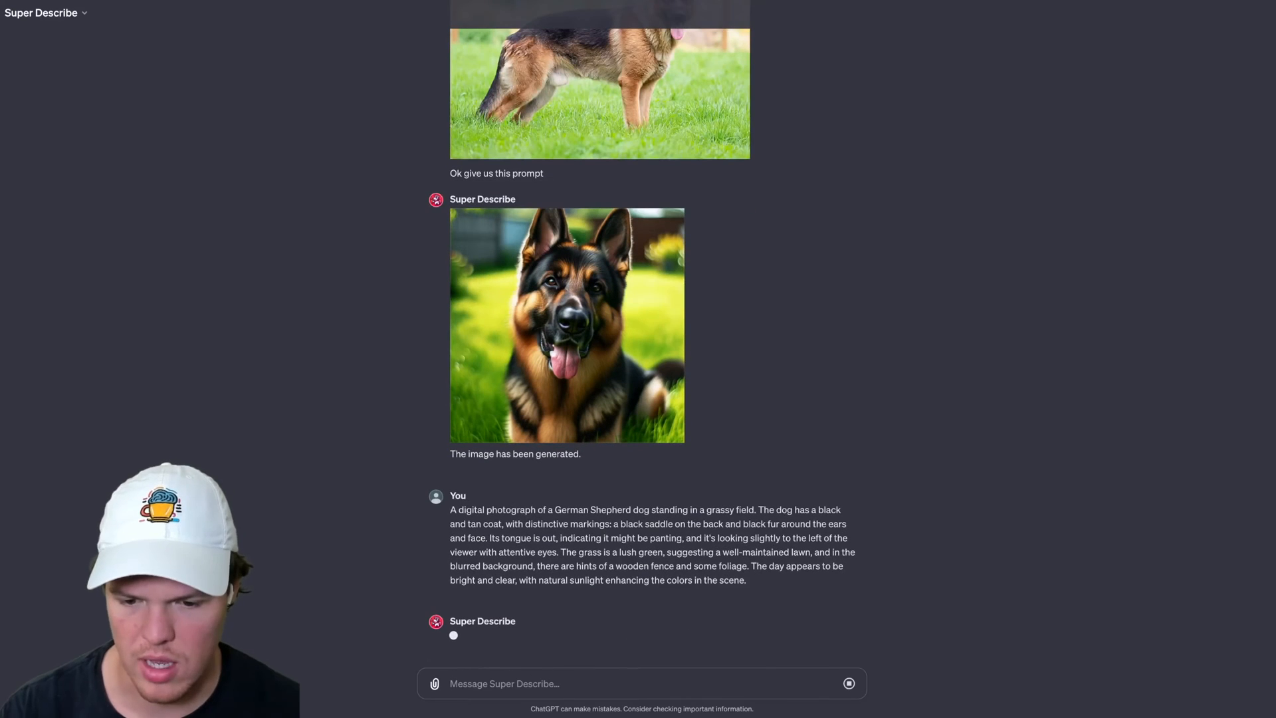
{"action": "mouse_move", "coordinate": [657, 627]}
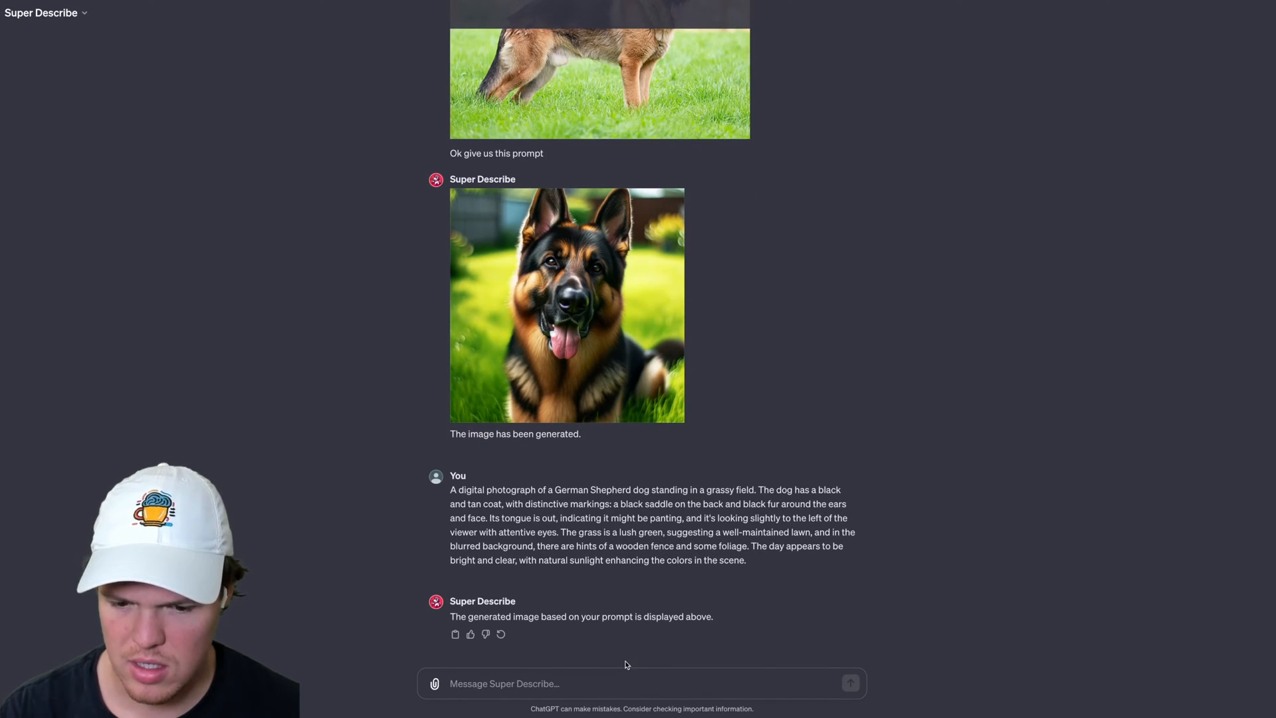
- Request another German Shepherd image from the same prompt and review the second result
{"action": "type", "text": "Ok ge"}
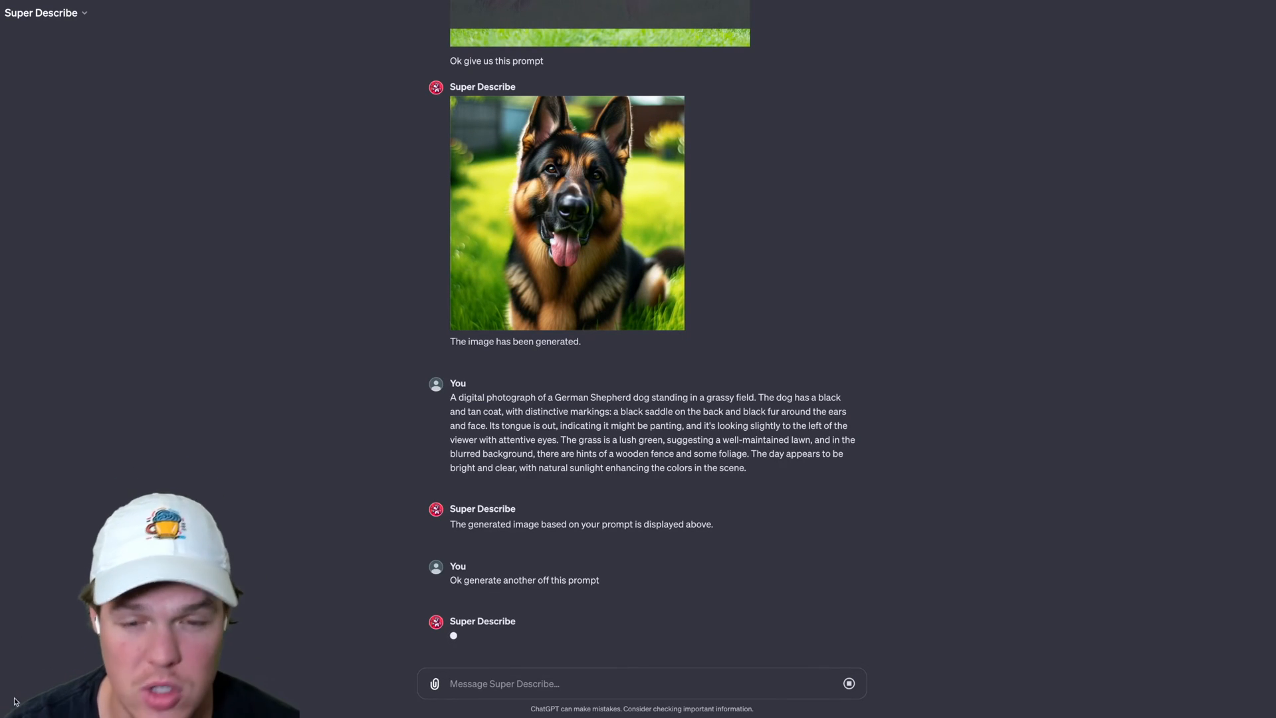
{"action": "scroll", "scroll_direction": "up", "scroll_amount": 3}
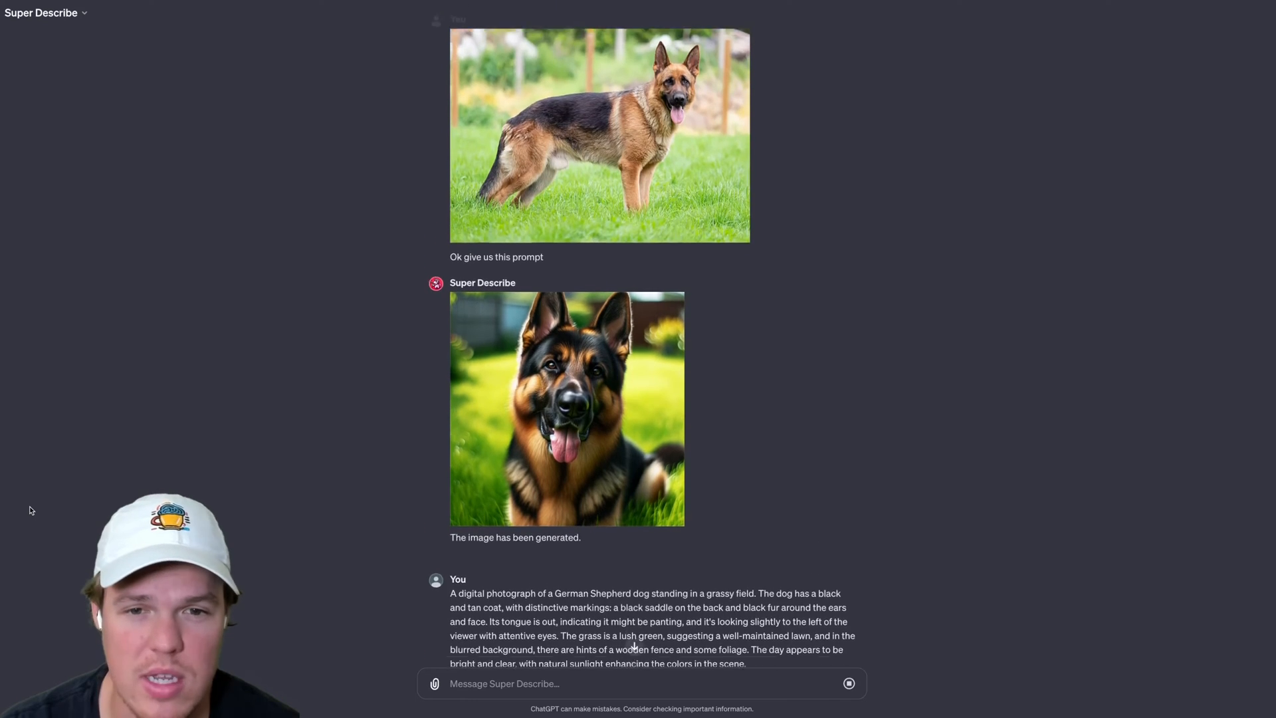
{"action": "scroll", "scroll_direction": "up", "scroll_amount": 3}
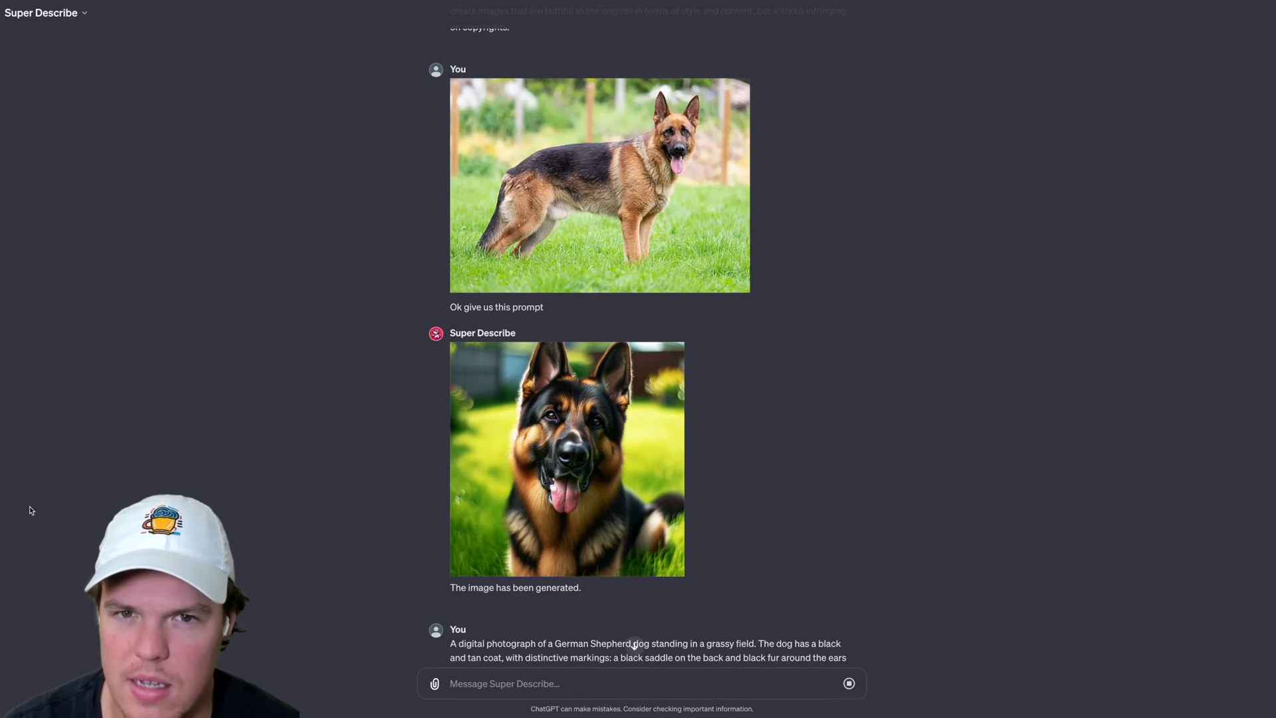
{"action": "scroll", "scroll_direction": "down", "scroll_amount": 3}
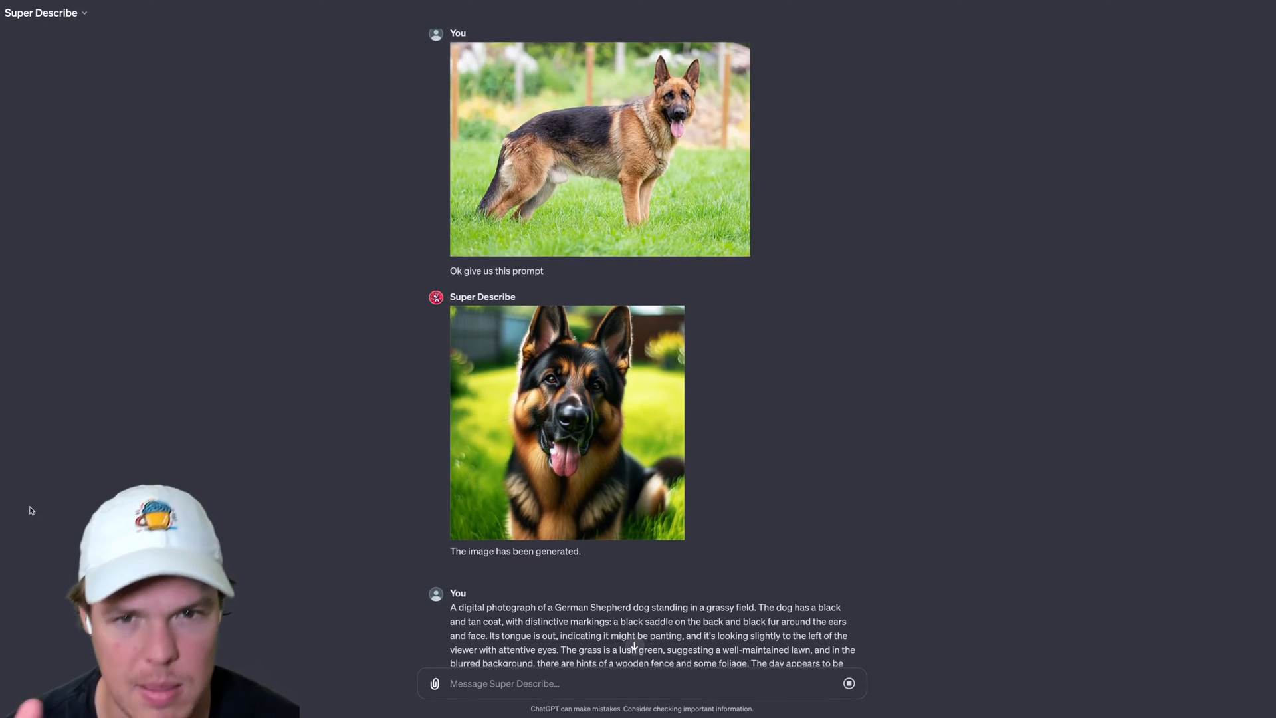
{"action": "scroll", "scroll_direction": "down", "scroll_amount": 3}
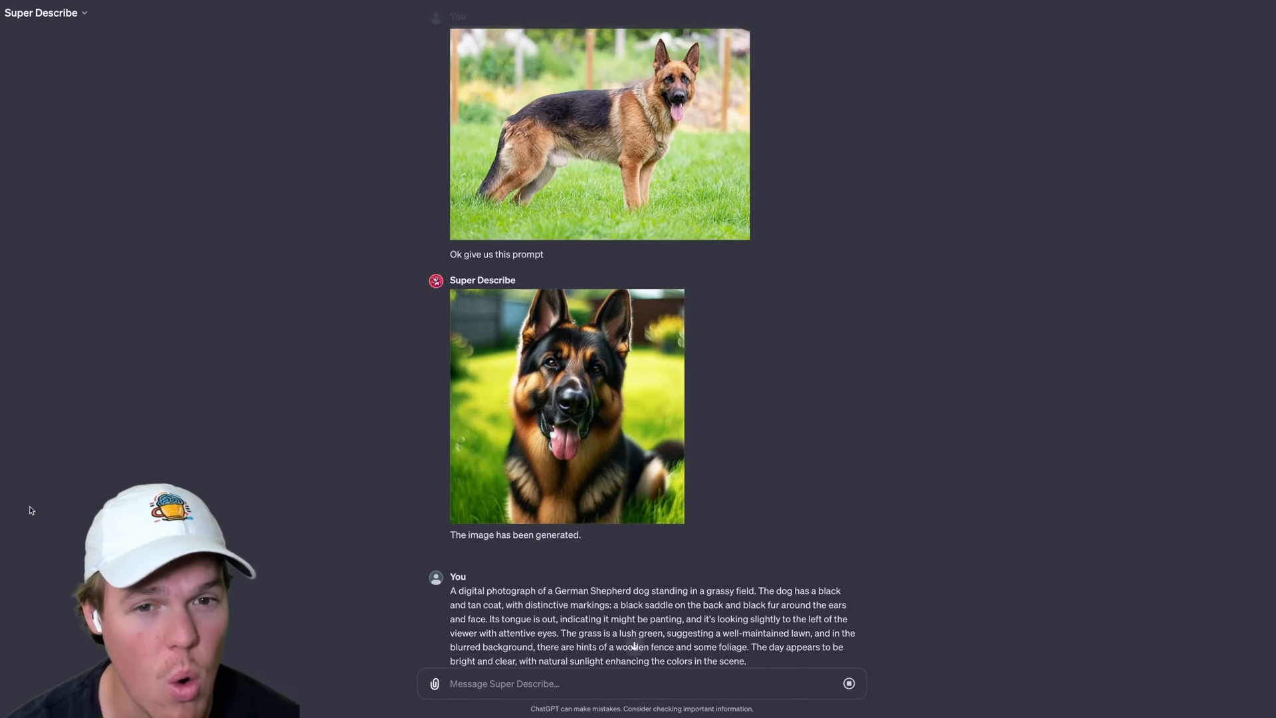
{"action": "scroll", "scroll_direction": "down", "scroll_amount": 3}
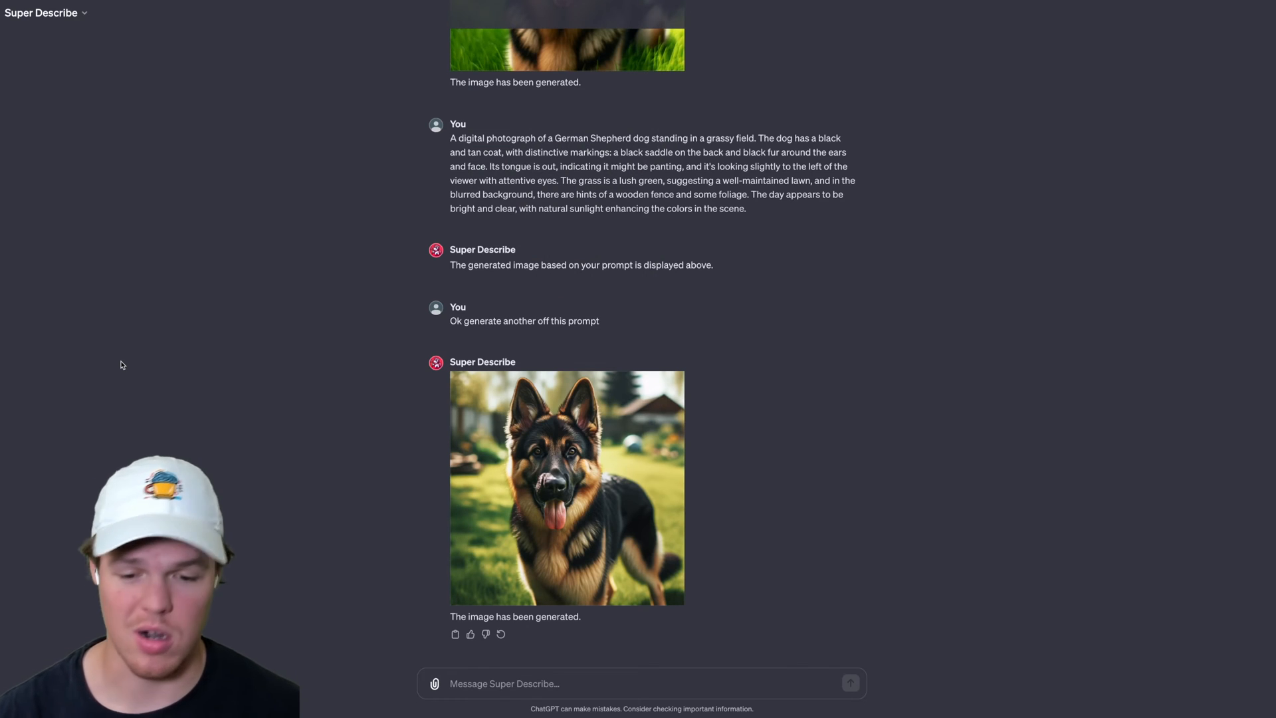
{"action": "mouse_move", "coordinate": [415, 582]}
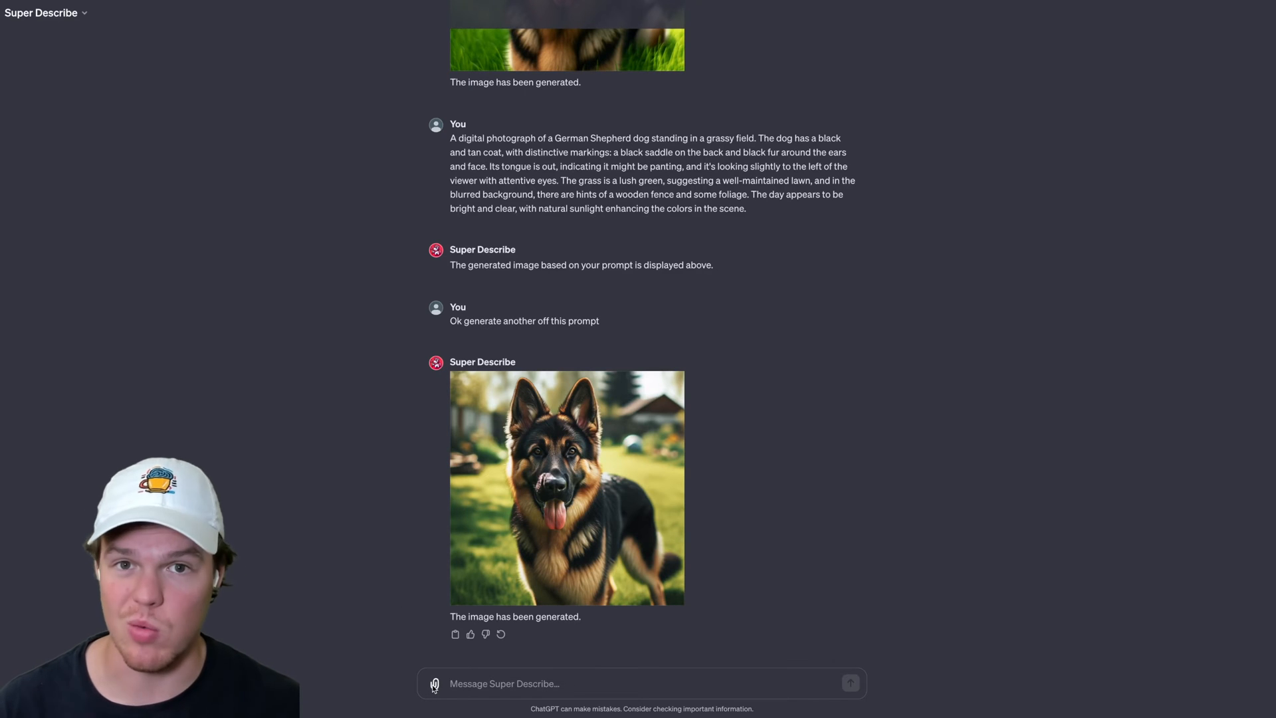
- Send the smiling man's portrait and compare the original with the illustrated look-alike
{"action": "scroll", "scroll_direction": "down", "scroll_amount": 3}
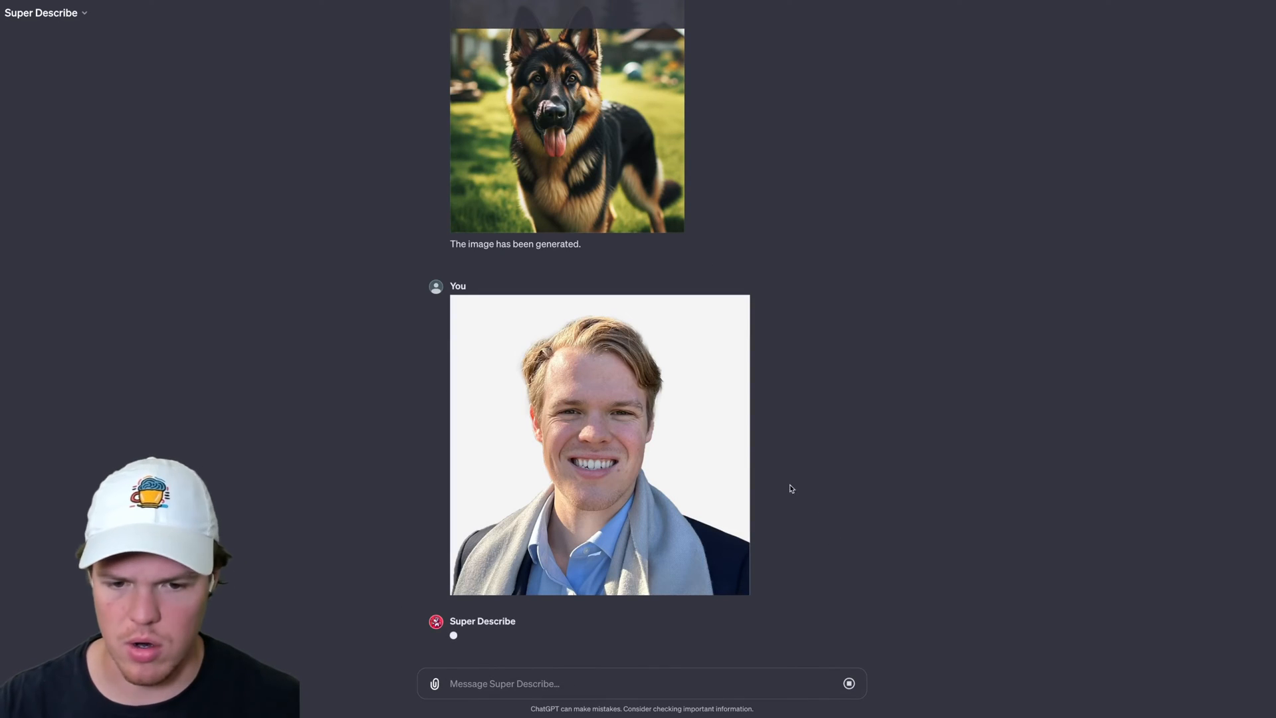
{"action": "mouse_move", "coordinate": [775, 477]}
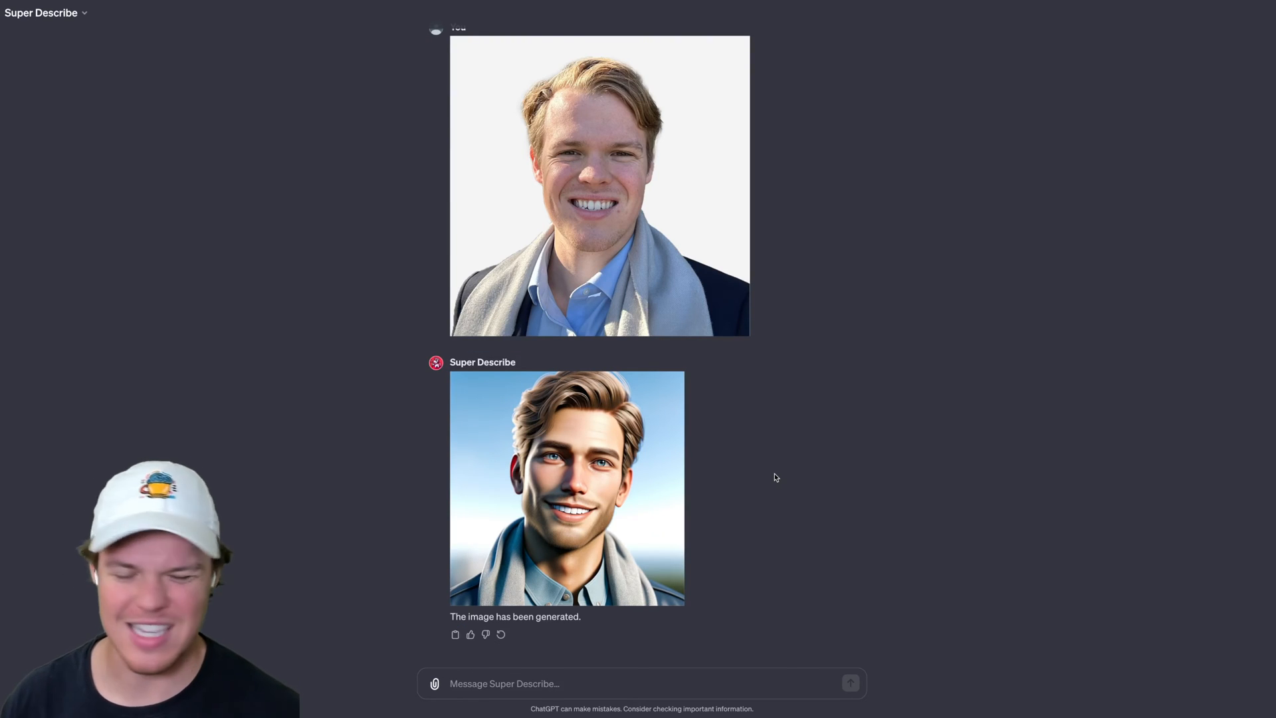
{"action": "scroll", "scroll_direction": "down", "scroll_amount": 3}
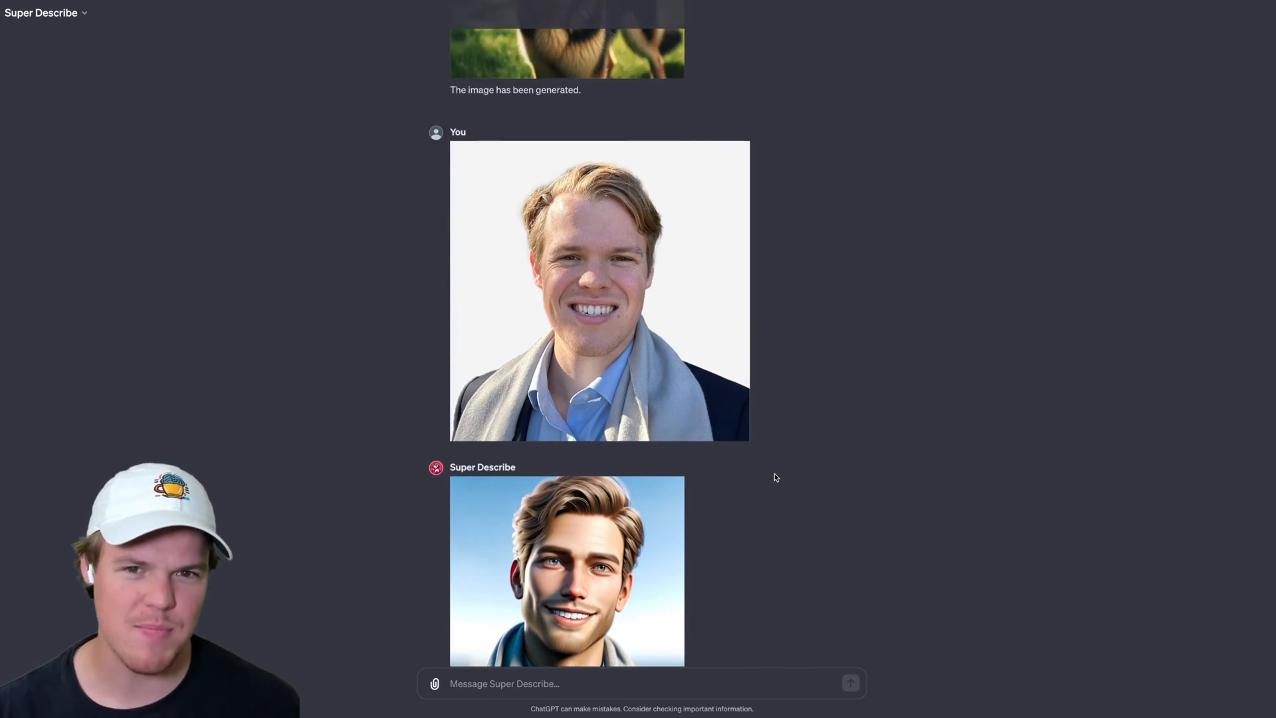
{"action": "scroll", "scroll_direction": "down", "scroll_amount": 3}
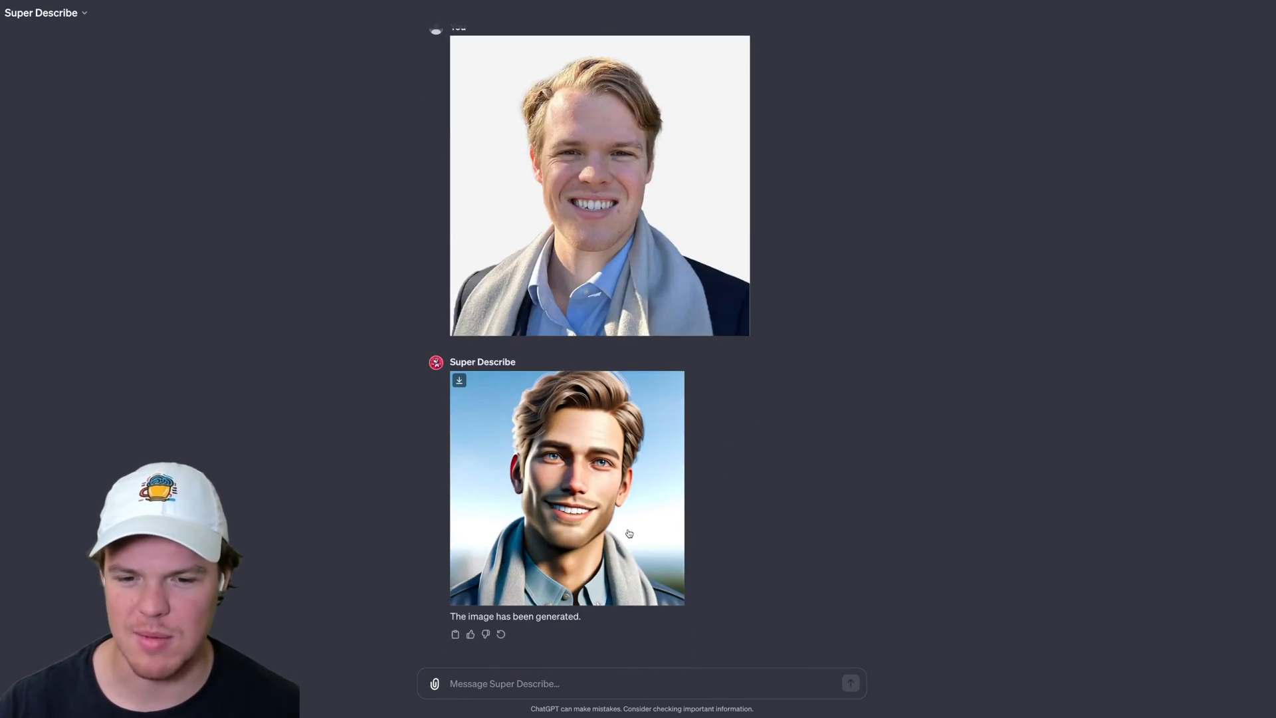
{"action": "left_click", "coordinate": [566, 487]}
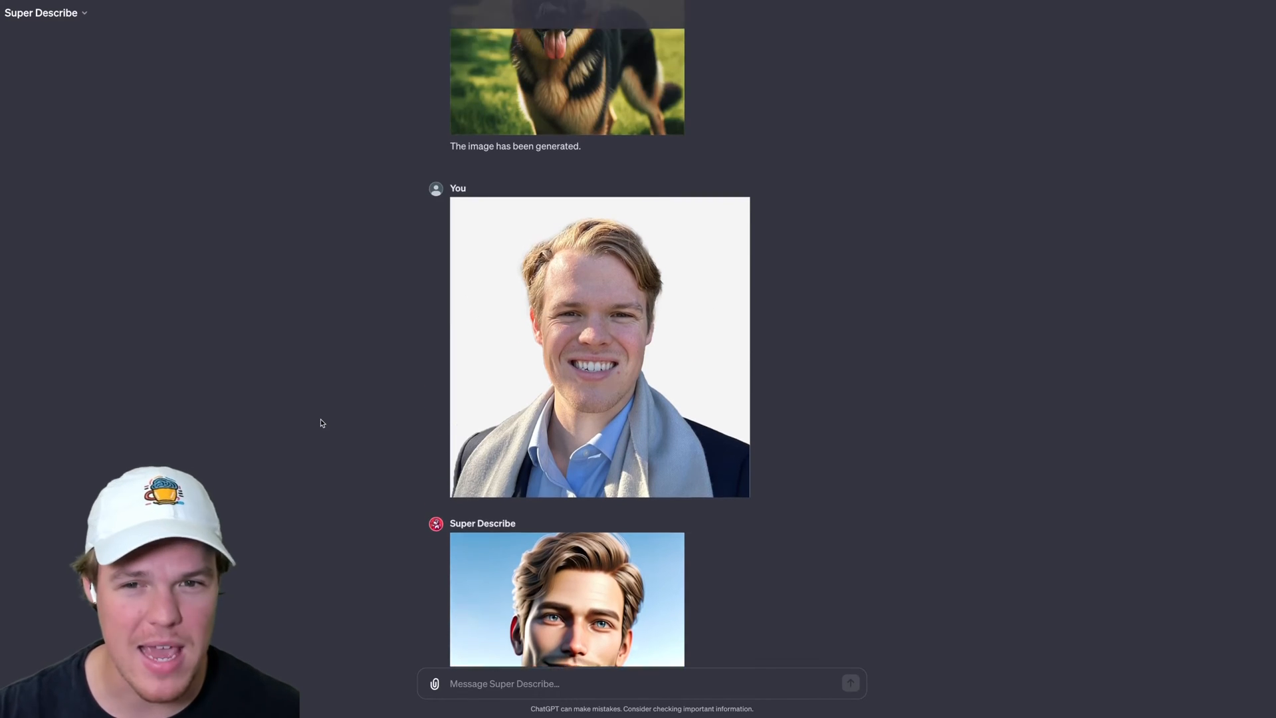
{"action": "scroll", "scroll_direction": "down", "scroll_amount": 3}
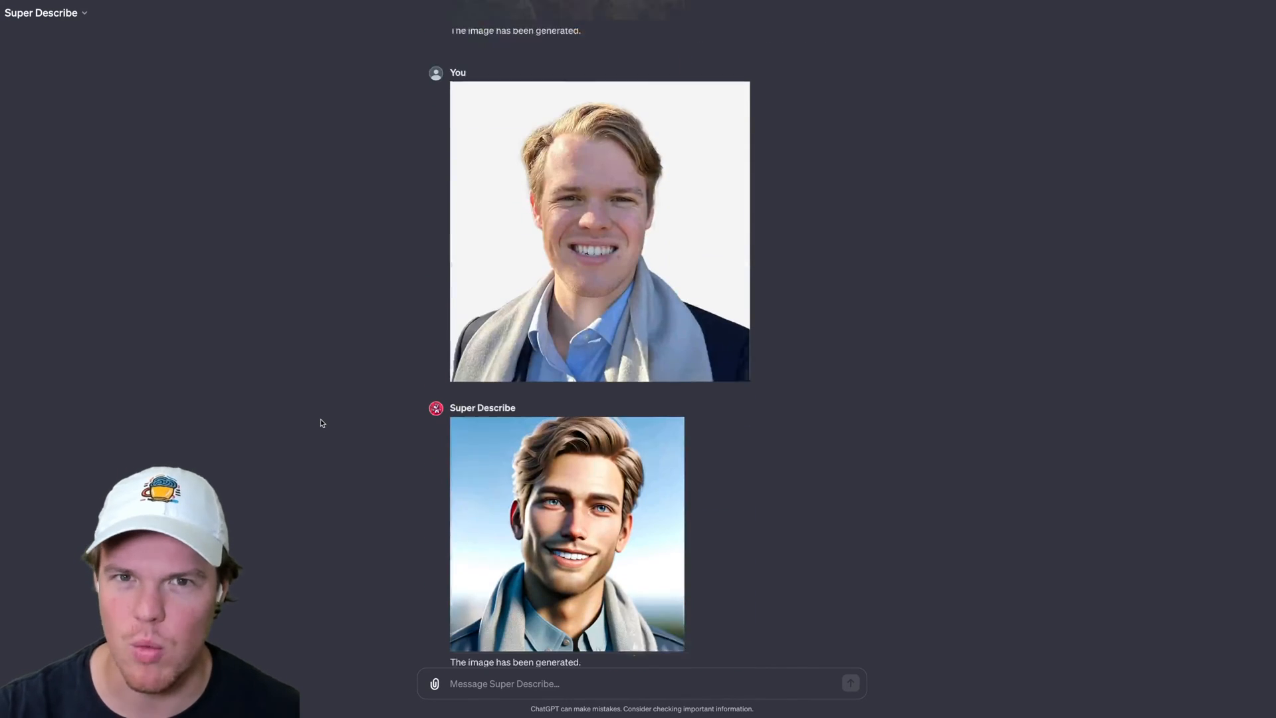
{"action": "scroll", "scroll_direction": "down", "scroll_amount": 3}
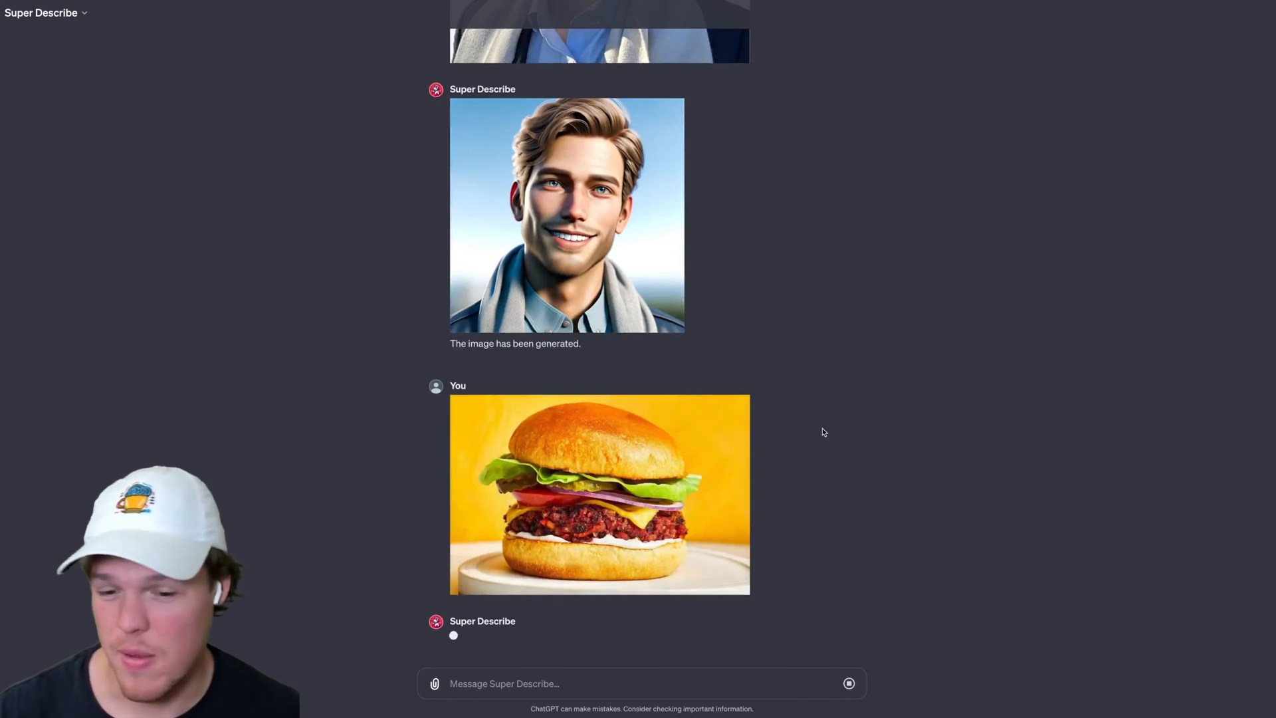
- Review Super Describe's generated recreation of the uploaded burger photo
{"action": "scroll", "scroll_direction": "down", "scroll_amount": 3}
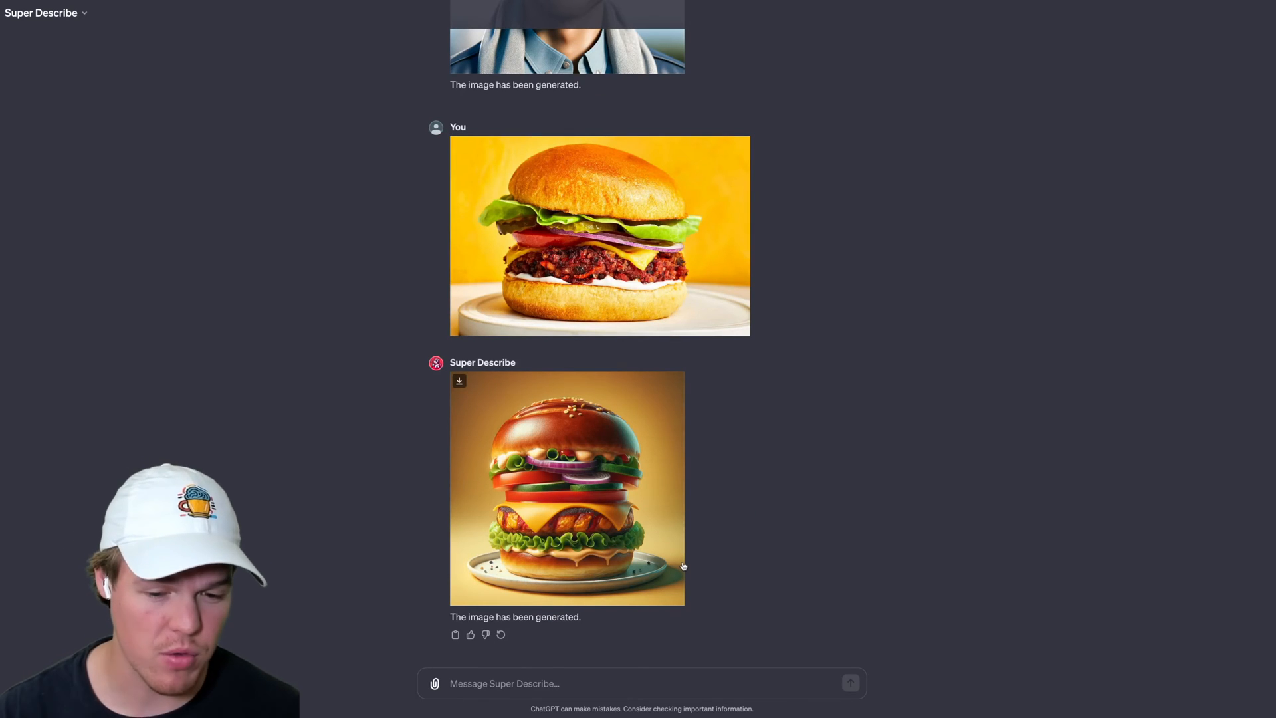
- Ask to restyle the burger like a McDonald's ad with fries and send the request
{"action": "type", "text": "Can we make it look"}
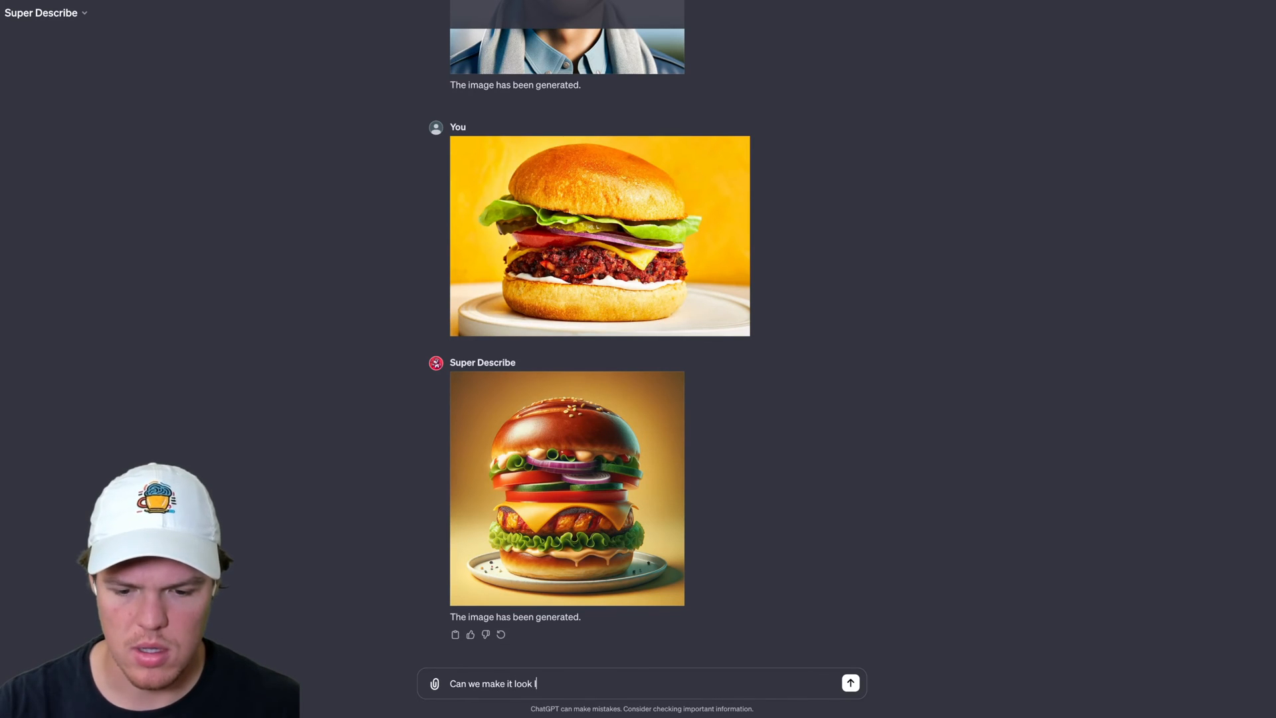
{"action": "type", "text": "like a mac"}
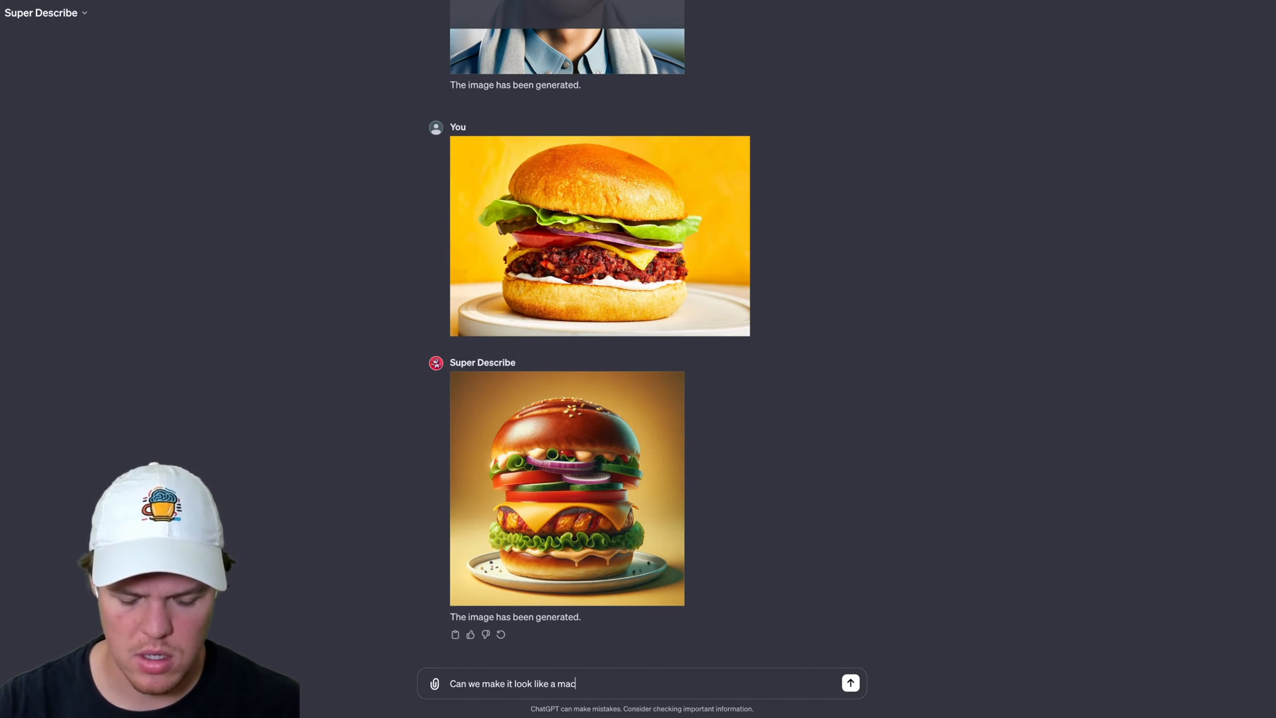
{"action": "type", "text": "donald"}
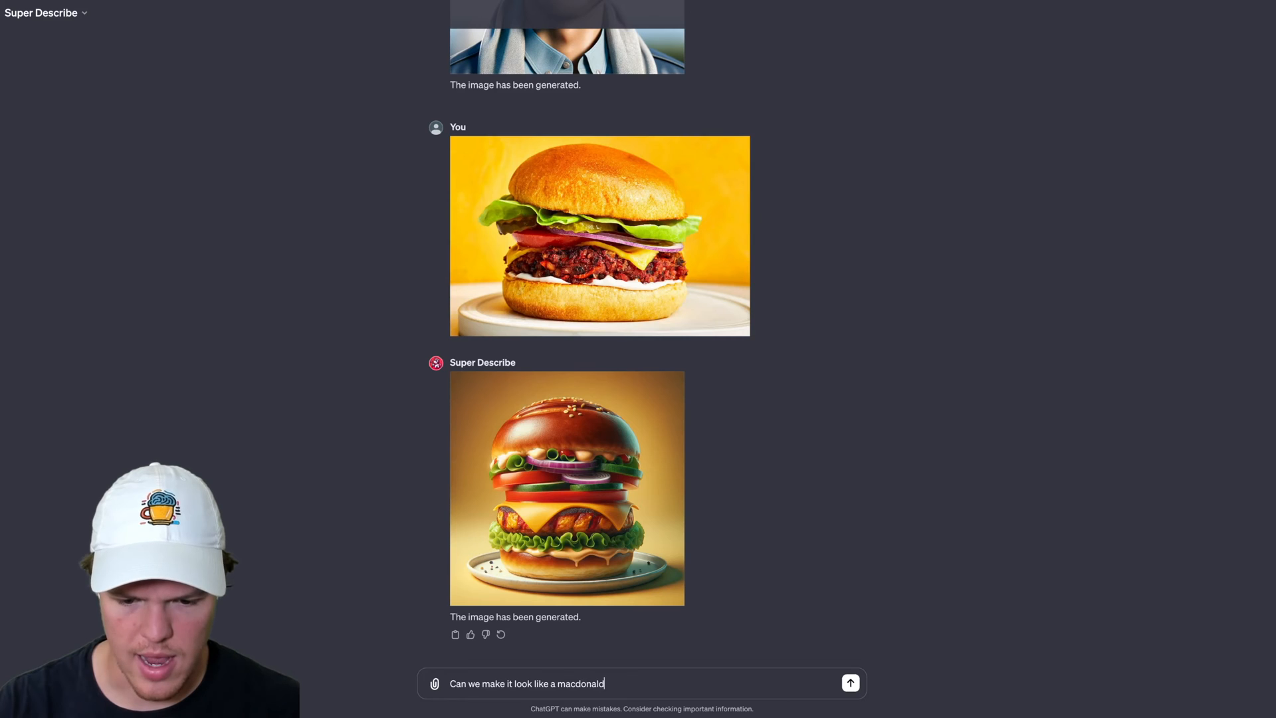
{"action": "type", "text": "s ad with fires"}
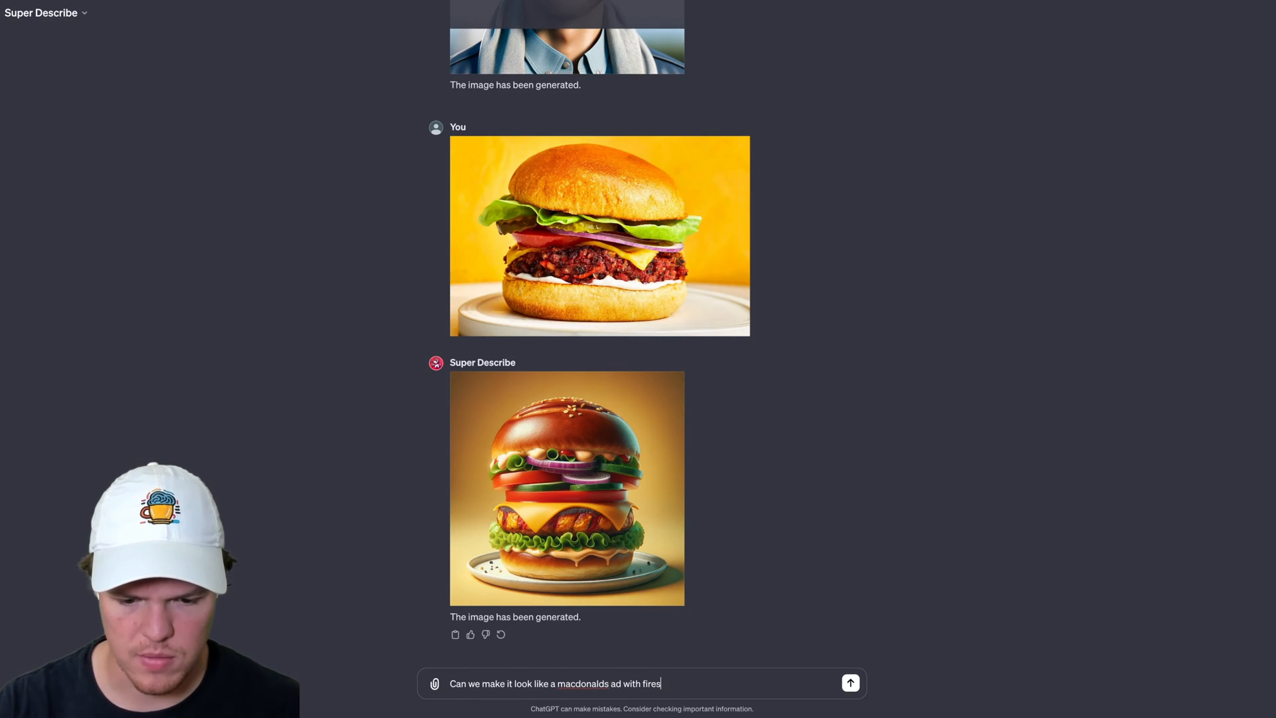
{"action": "type", "text": "and"}
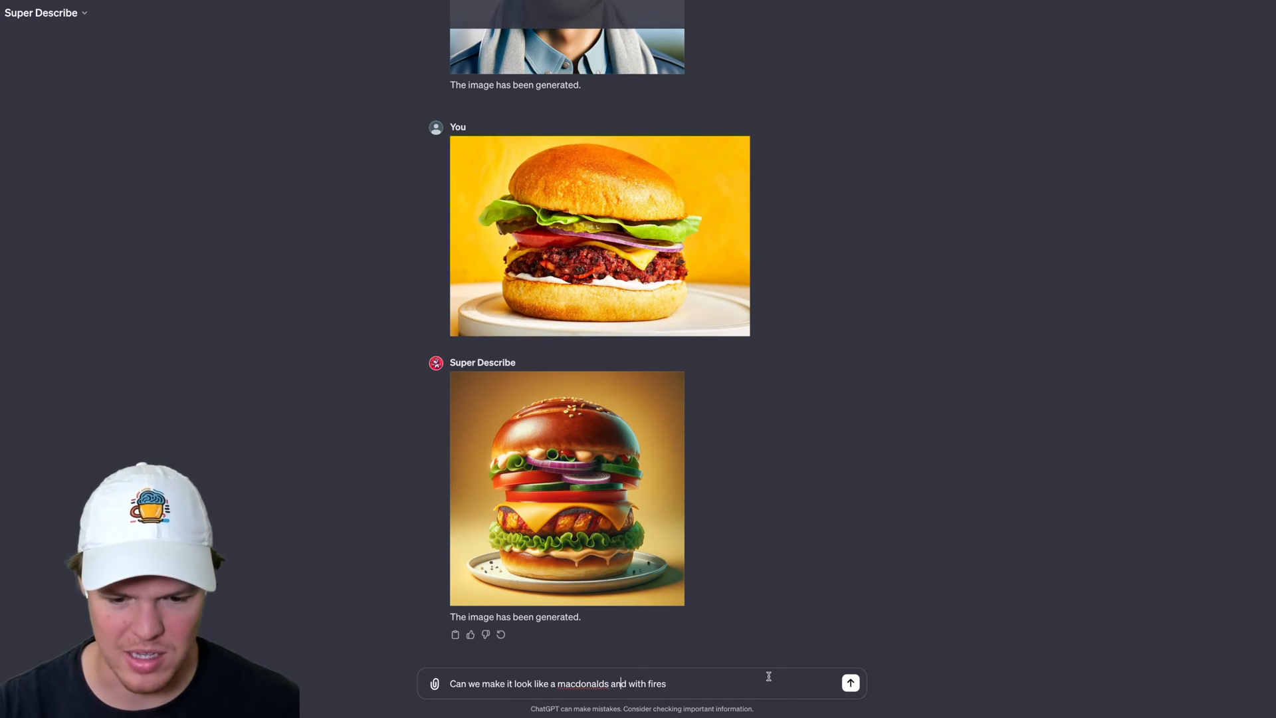
{"action": "left_click", "coordinate": [849, 683]}
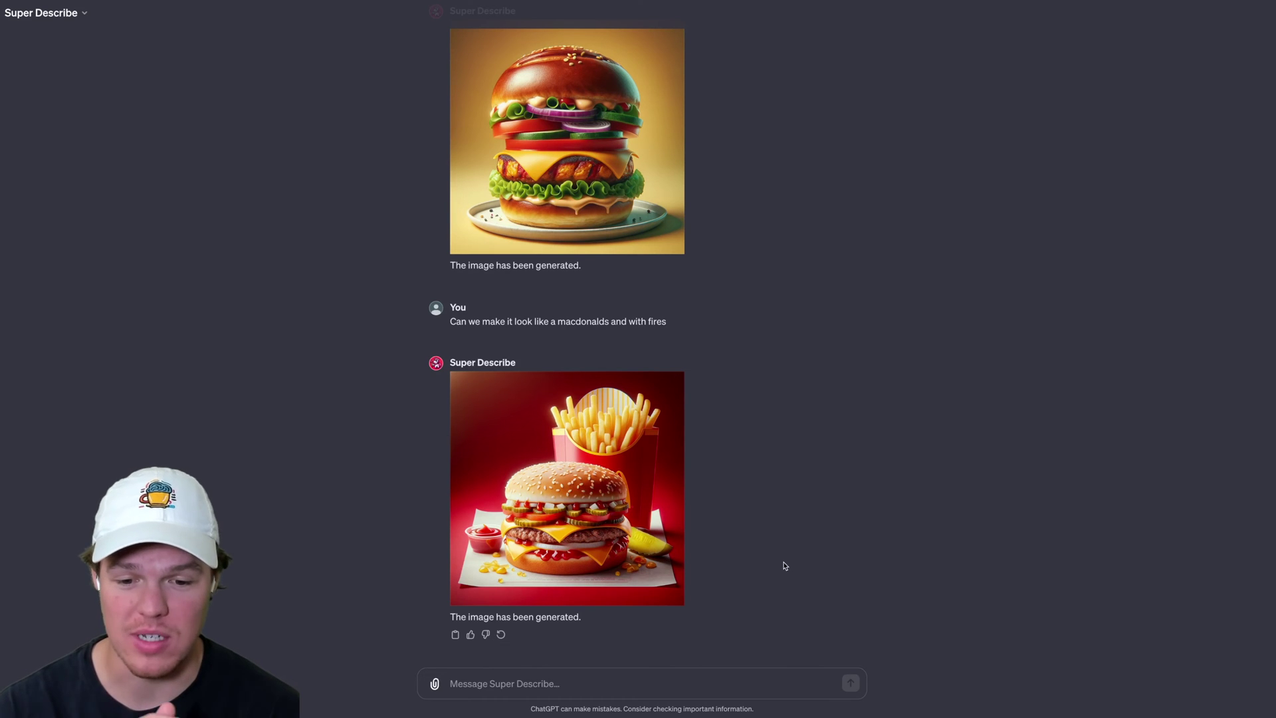
- Send the city skyline photo and review the McDonald's-style burger-and-fries result
{"action": "left_click", "coordinate": [567, 488]}
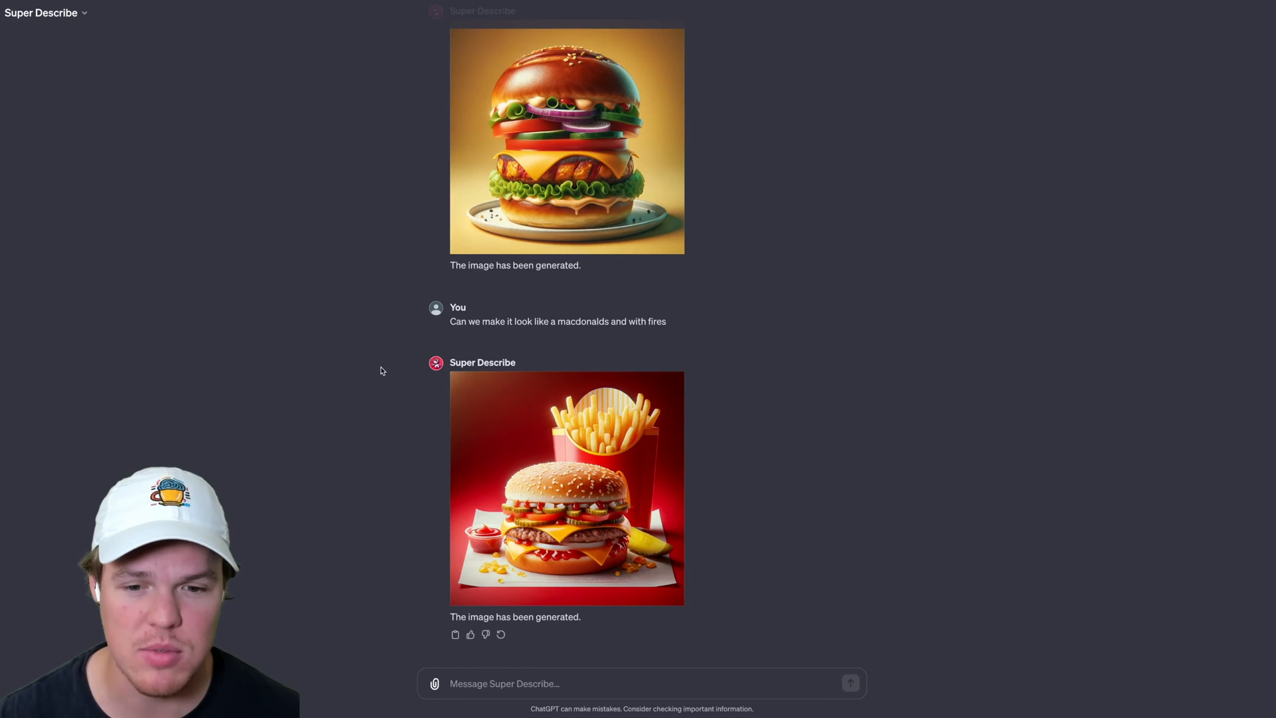
{"action": "scroll", "scroll_direction": "up", "scroll_amount": 3}
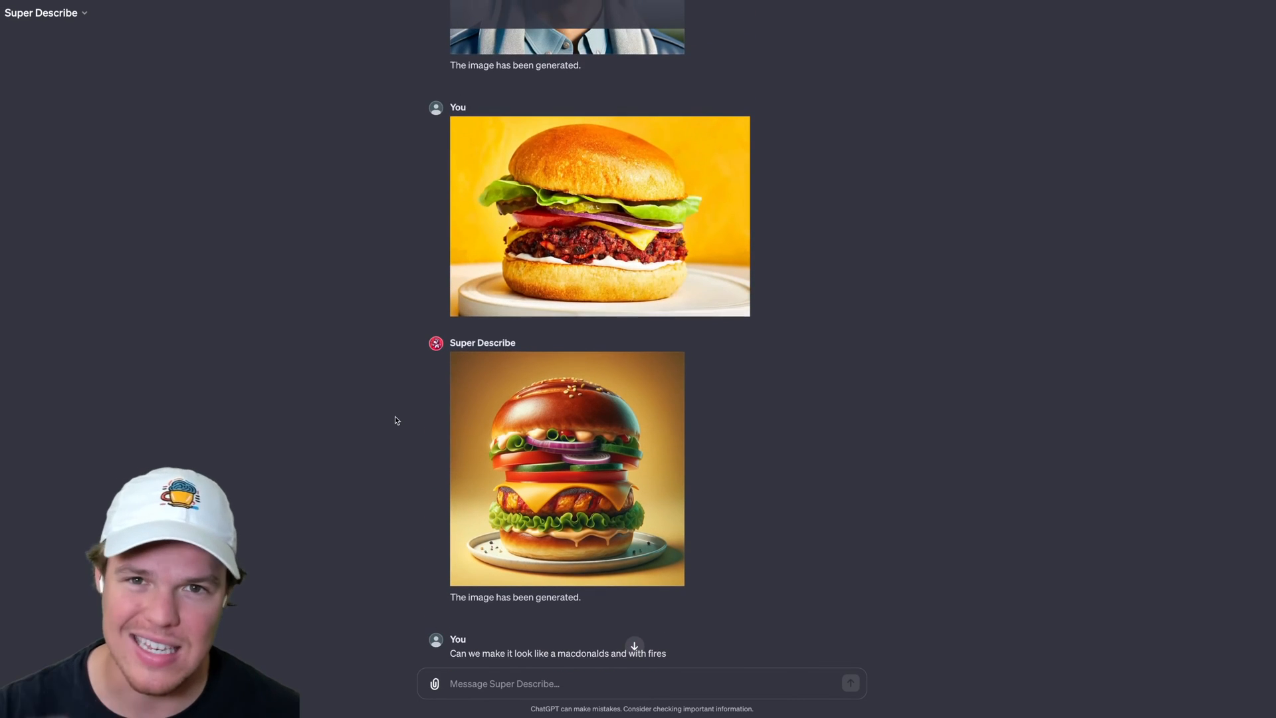
{"action": "scroll", "scroll_direction": "down", "scroll_amount": 3}
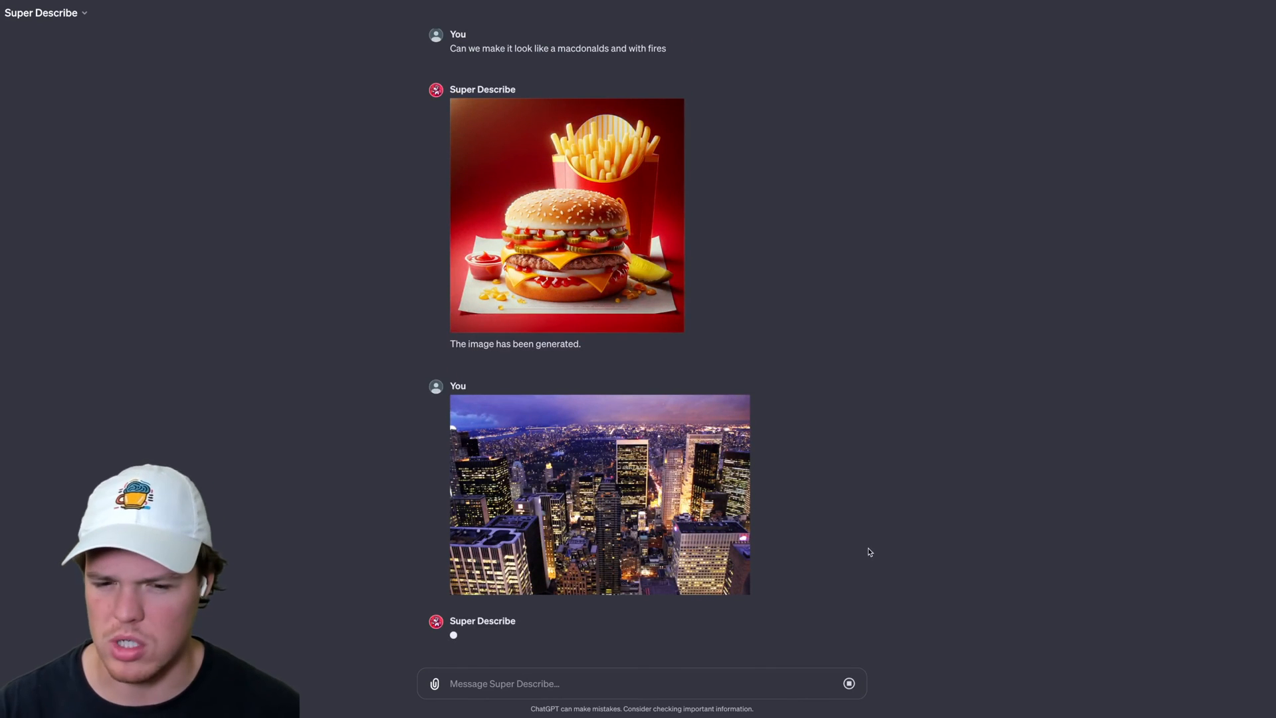
- Review the generated golden-lit aerial city image recreating the uploaded skyline photo
{"action": "scroll", "scroll_direction": "down", "scroll_amount": 3}
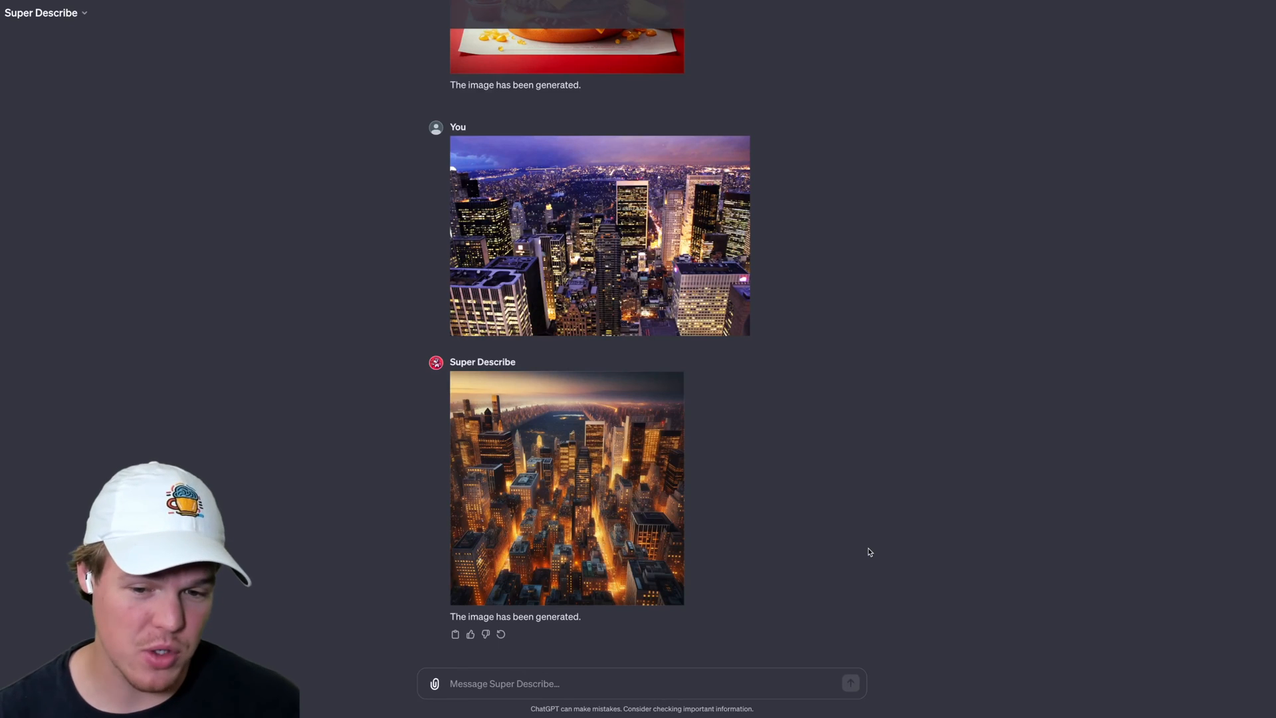
{"action": "mouse_move", "coordinate": [789, 507]}
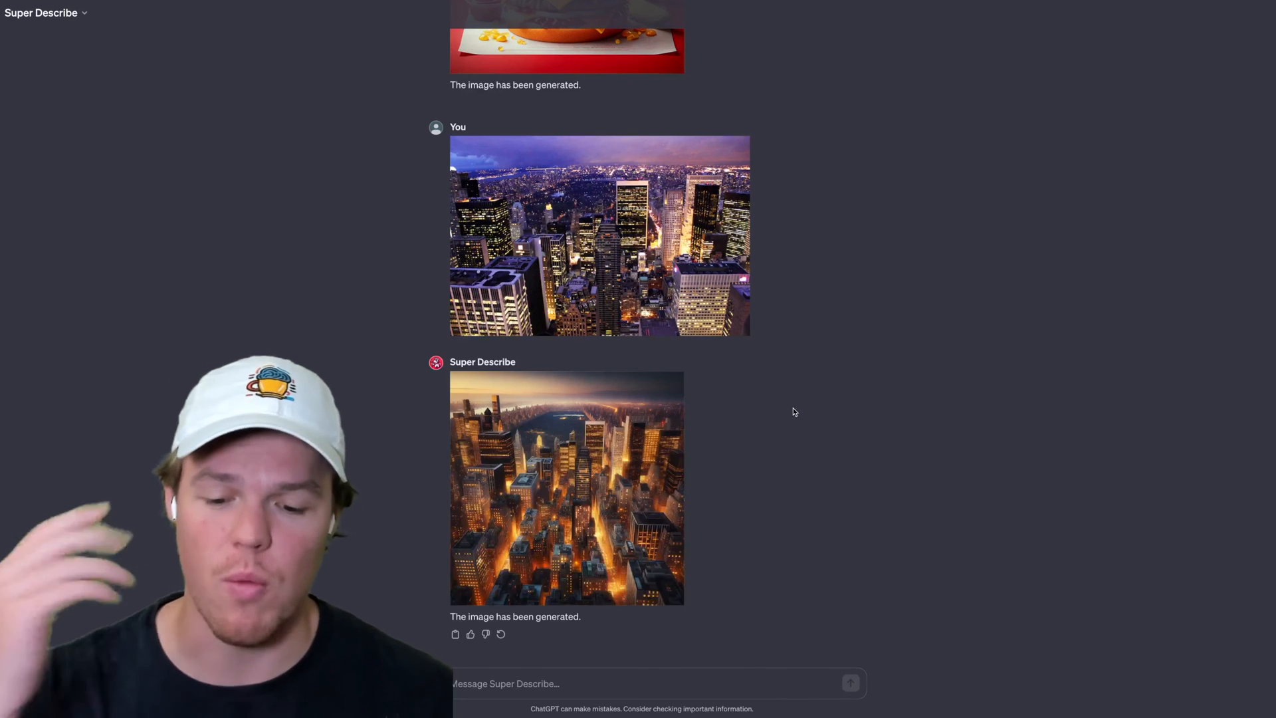
{"action": "scroll", "scroll_direction": "up", "scroll_amount": 3}
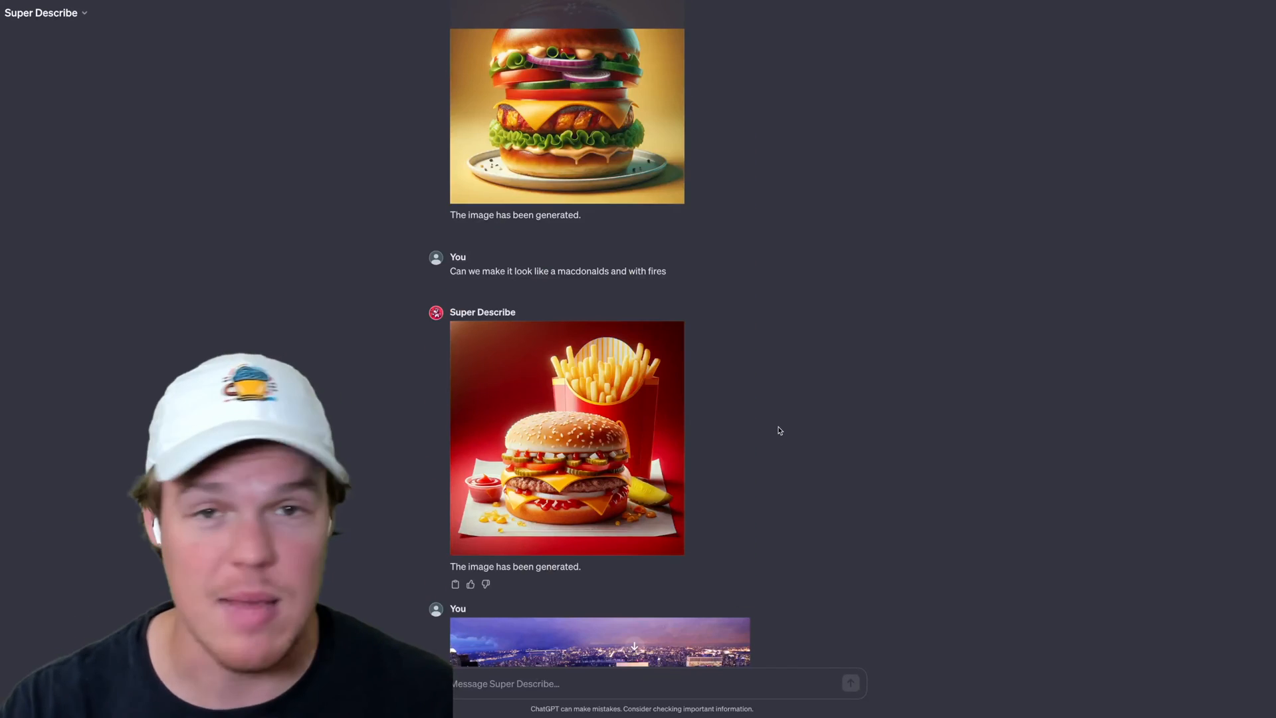
{"action": "scroll", "scroll_direction": "down", "scroll_amount": 3}
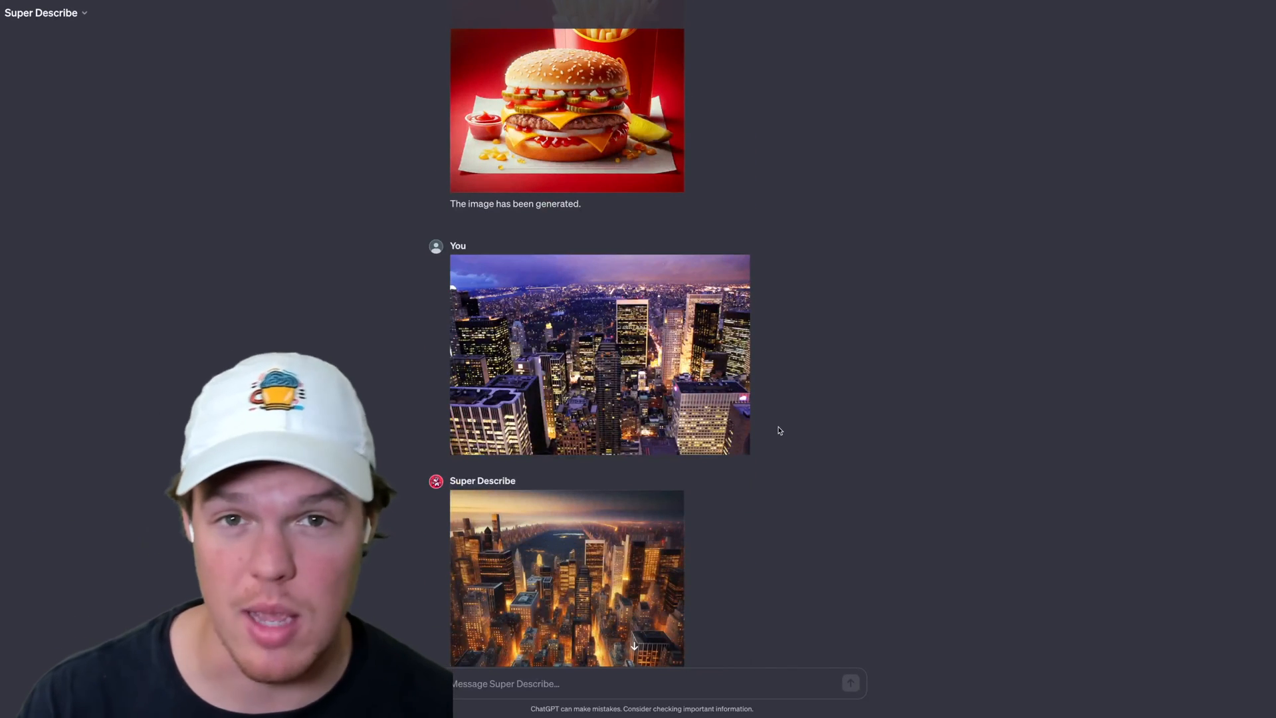